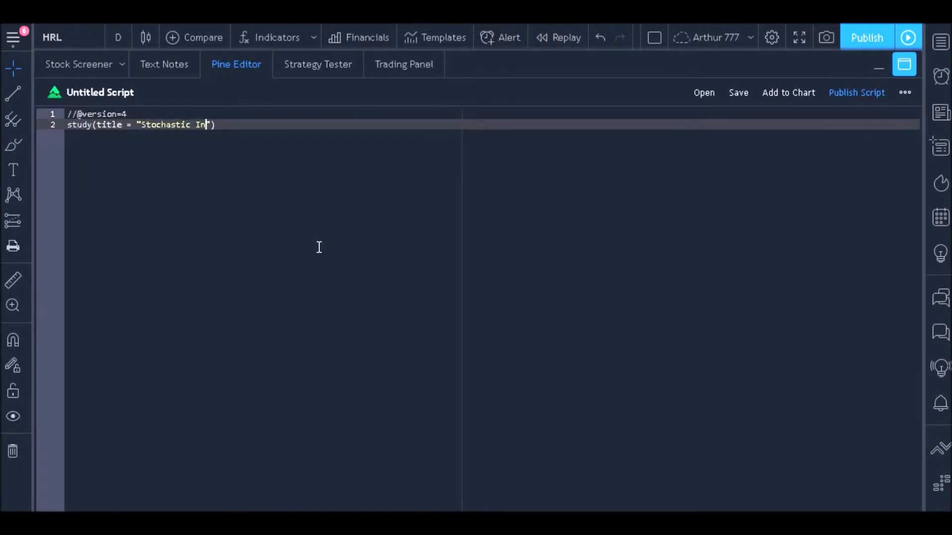
Draft the stochastic script with study() title, k = input(5) and the stochastic formula
{"action": "type", "text": "dicator\", over"}
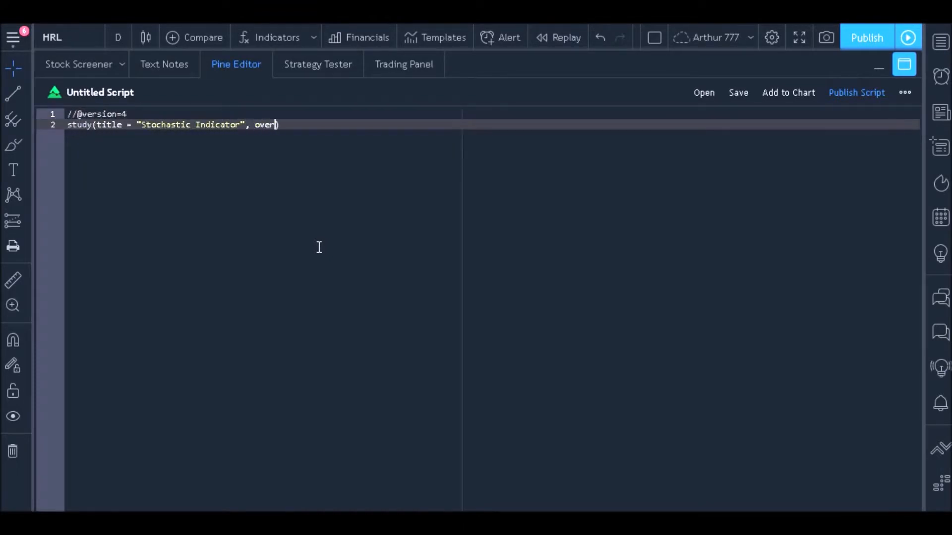
{"action": "type", "text": "lay = false)"}
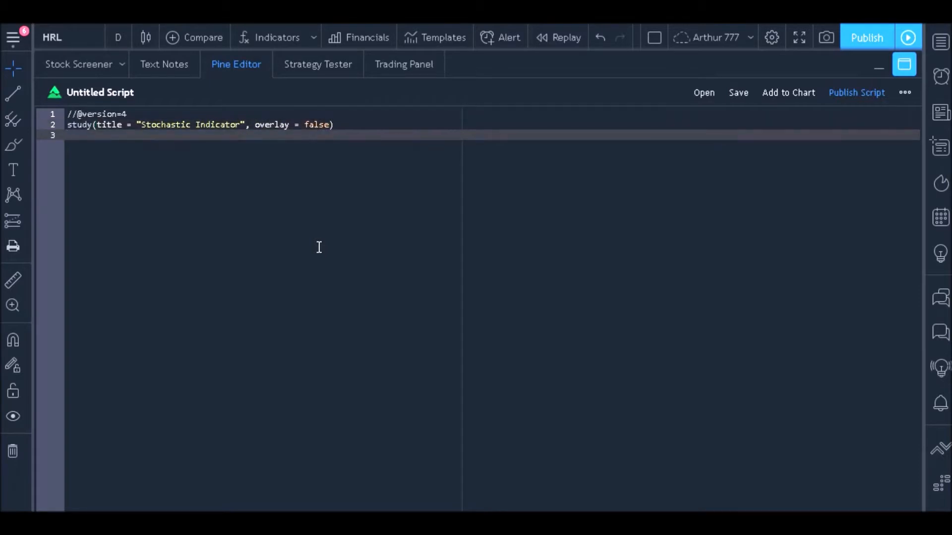
{"action": "type", "text": "k = input(defval = 5, title = \"k\")"}
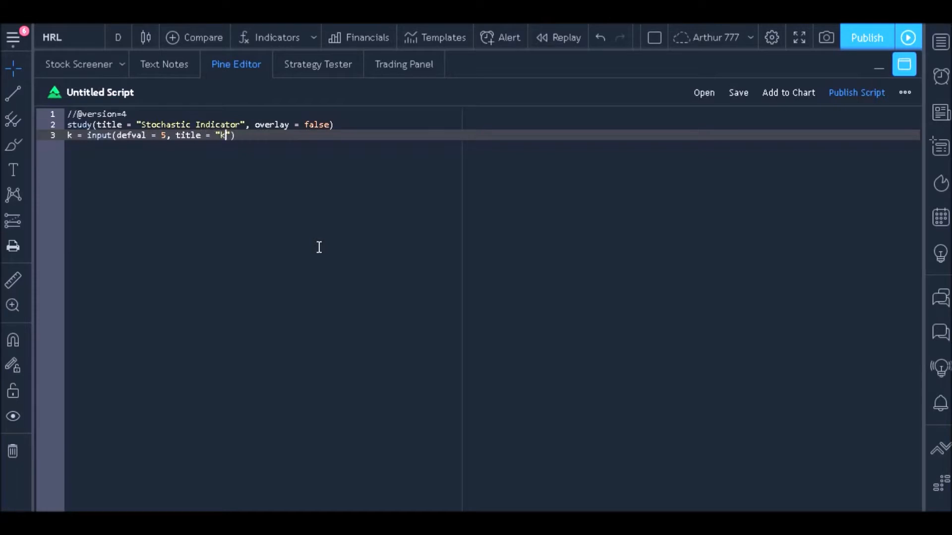
{"action": "type", "text": "stochastic = ((close - lowest(low,5)) / (highest(high,k) - lowest(lo"}
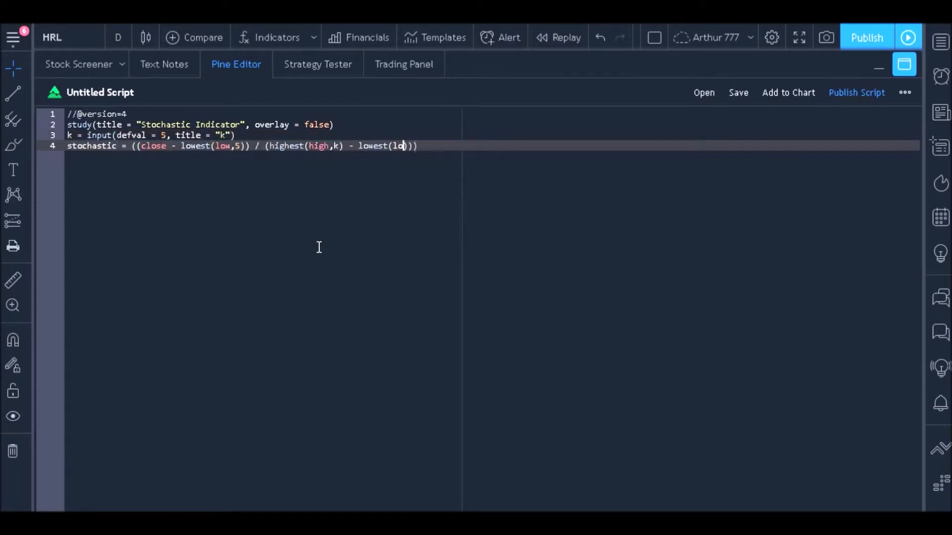
{"action": "type", "text": "w,k))) * 100"}
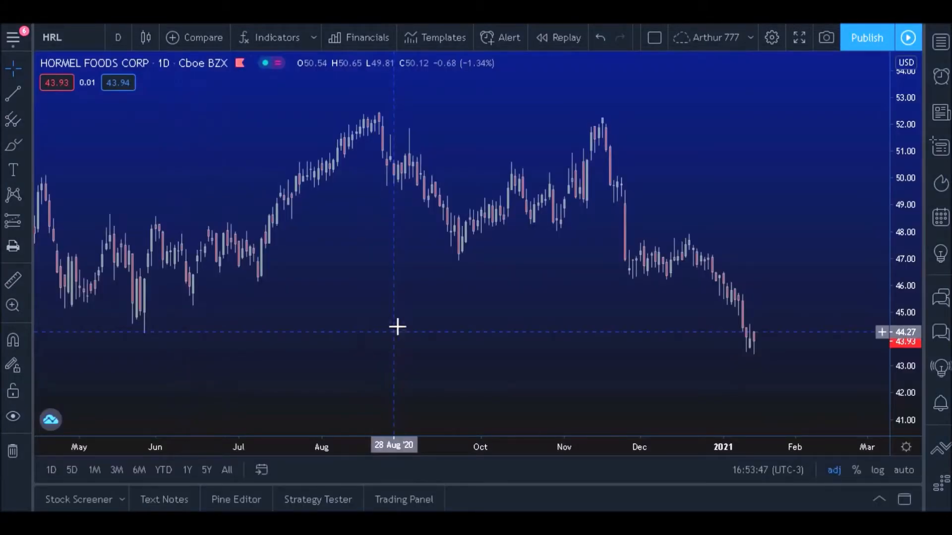
{"action": "mouse_move", "coordinate": [446, 115]}
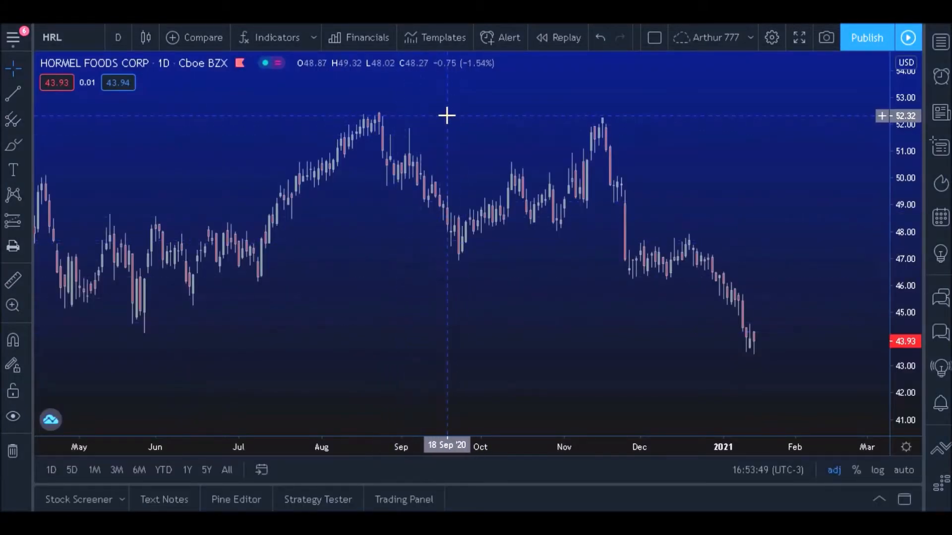
{"action": "mouse_move", "coordinate": [797, 252]}
{"action": "type", "text": "movin"}
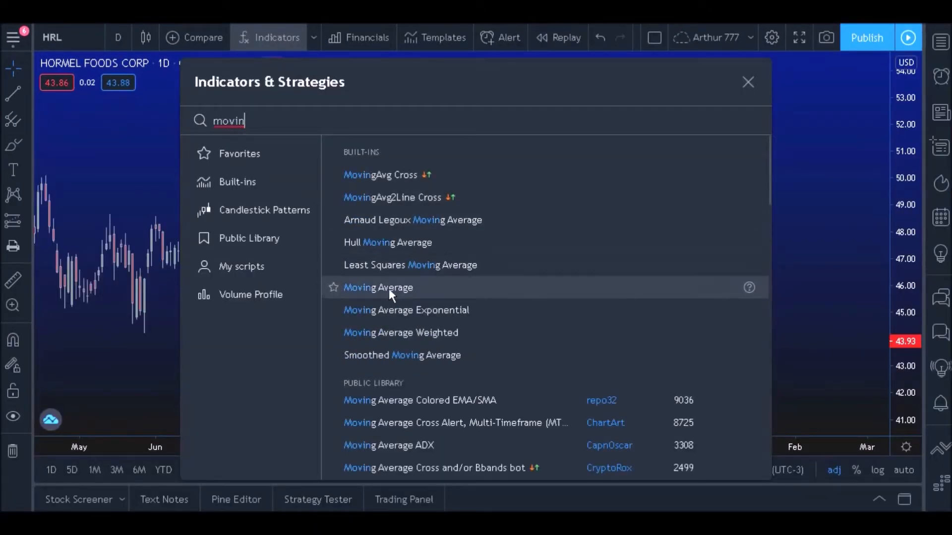
{"action": "mouse_move", "coordinate": [438, 297]}
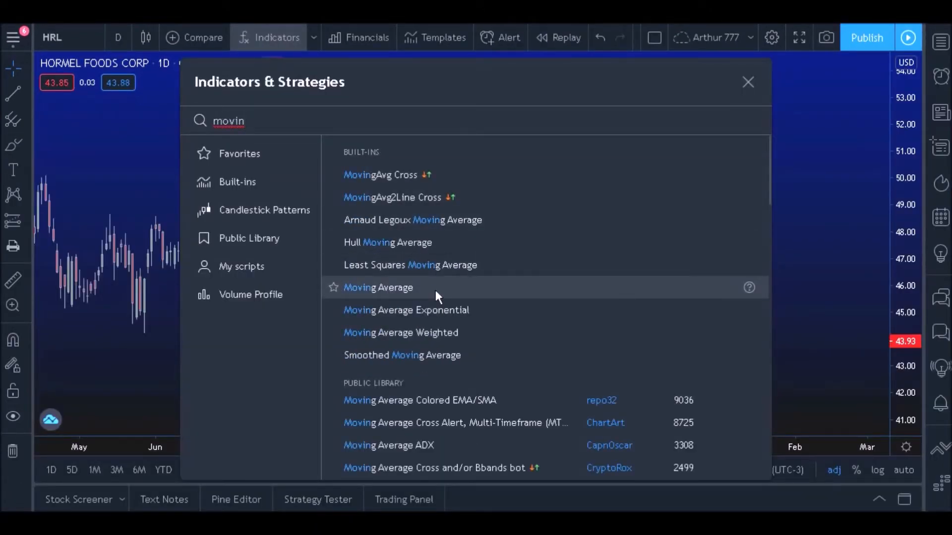
Add Moving Average to the HRL chart, review its Length and Source settings, and close
{"action": "left_click", "coordinate": [377, 287]}
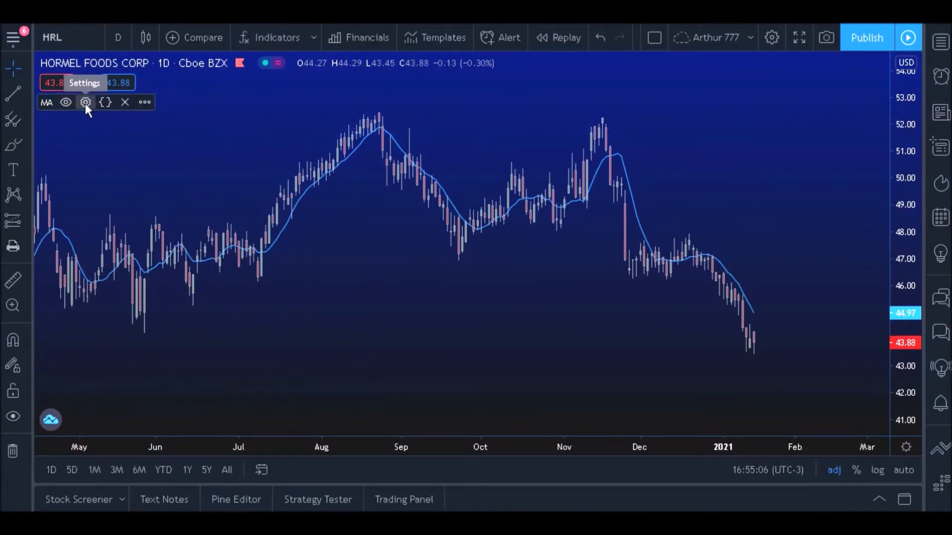
{"action": "left_click", "coordinate": [86, 102]}
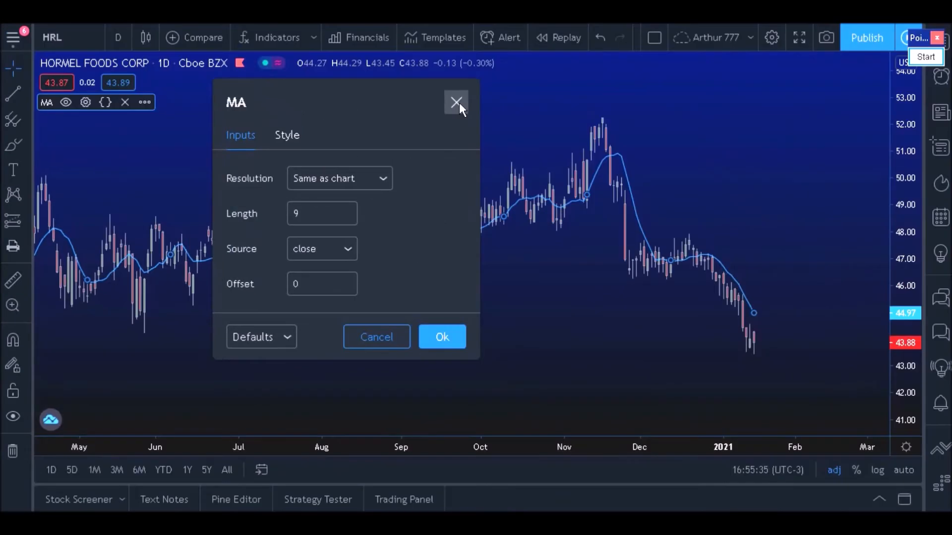
{"action": "left_click", "coordinate": [456, 102]}
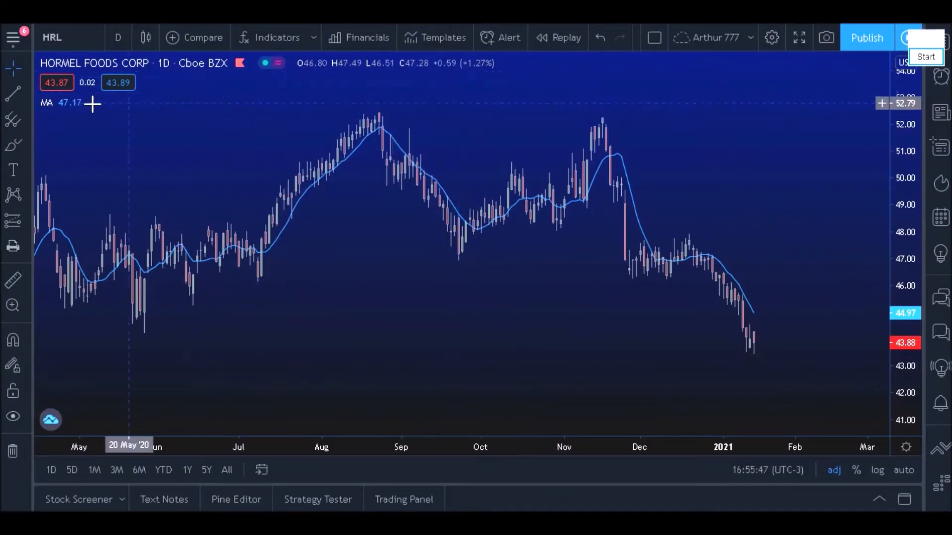
{"action": "mouse_move", "coordinate": [542, 271]}
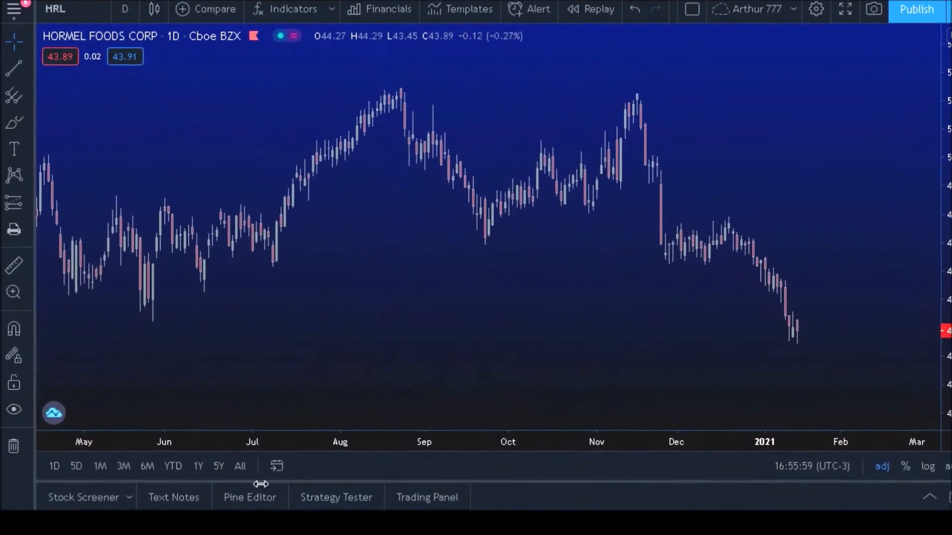
Open the Pine Editor on a blank Untitled Script
{"action": "left_click", "coordinate": [250, 497]}
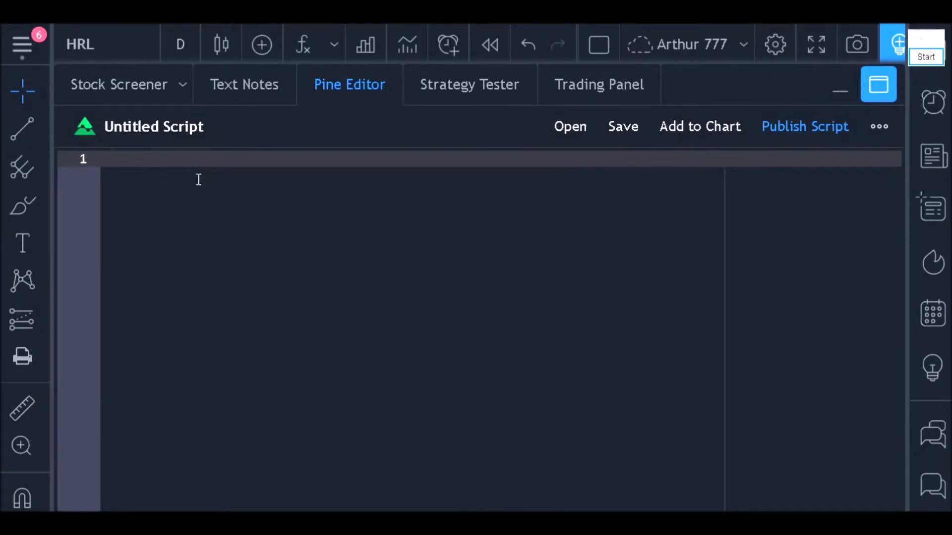
{"action": "type", "text": "//@"}
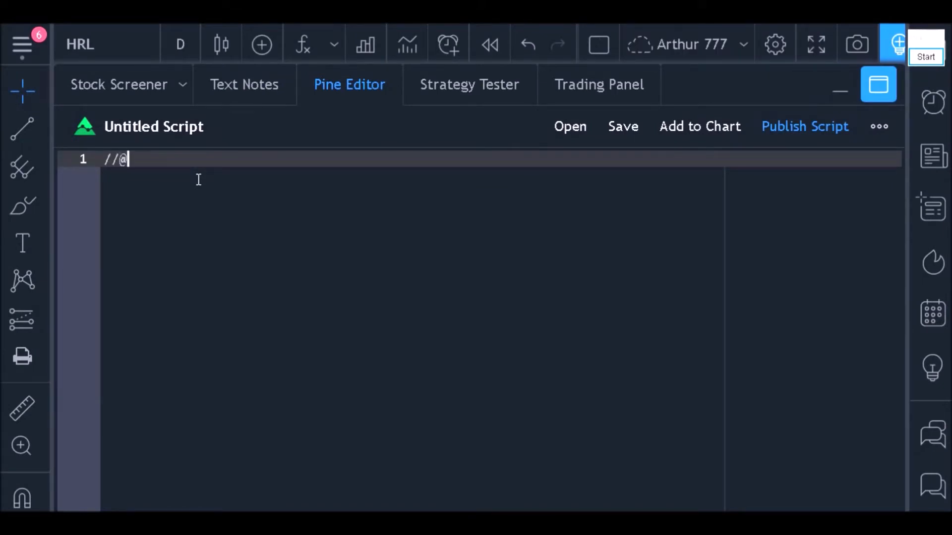
{"action": "type", "text": "version=4"}
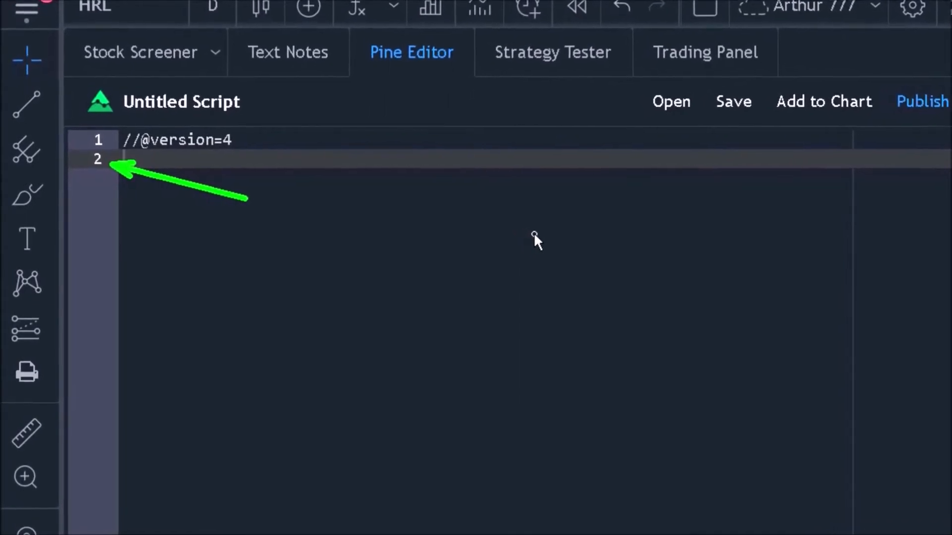
{"action": "type", "text": "study"}
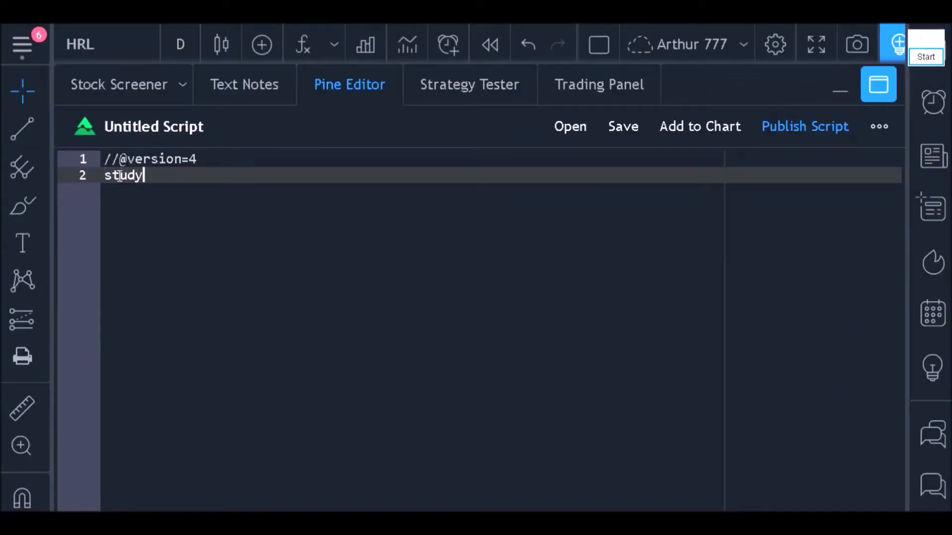
{"action": "type", "text": "()"}
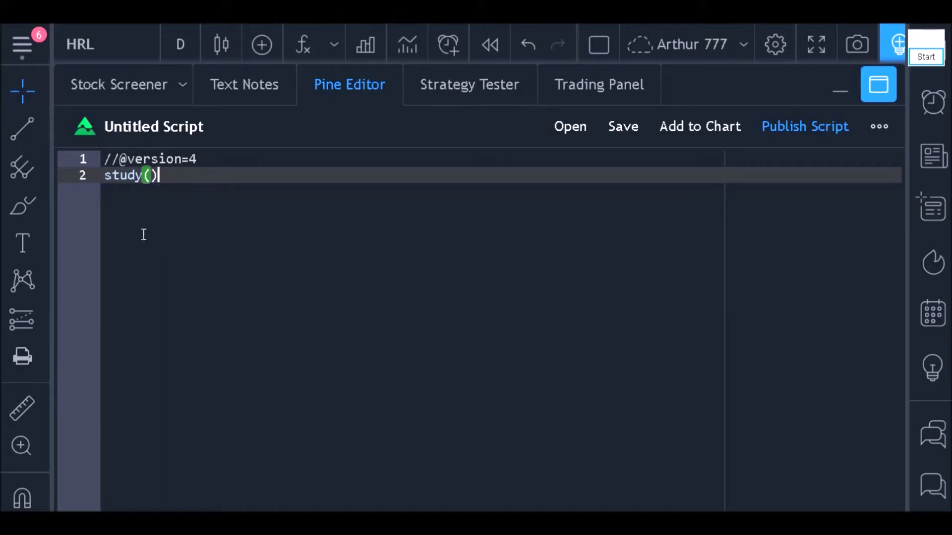
{"action": "mouse_move", "coordinate": [125, 175]}
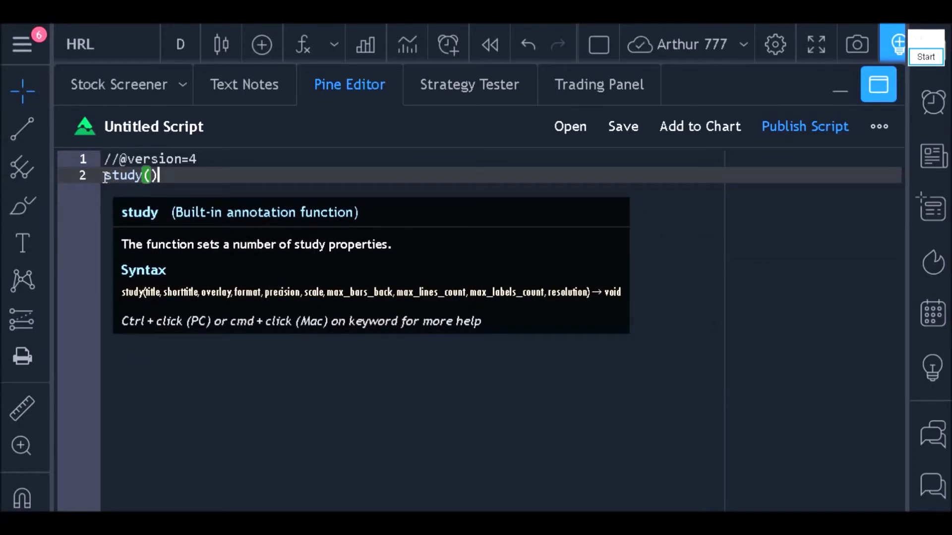
{"action": "left_click", "coordinate": [193, 184]}
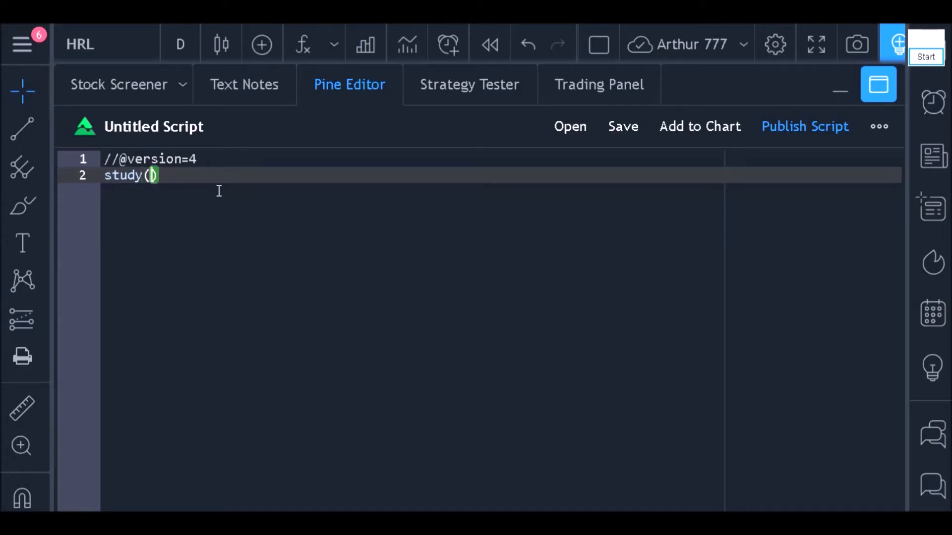
Fill study() with title = "Name" and overlay = true
{"action": "type", "text": "title = \"\""}
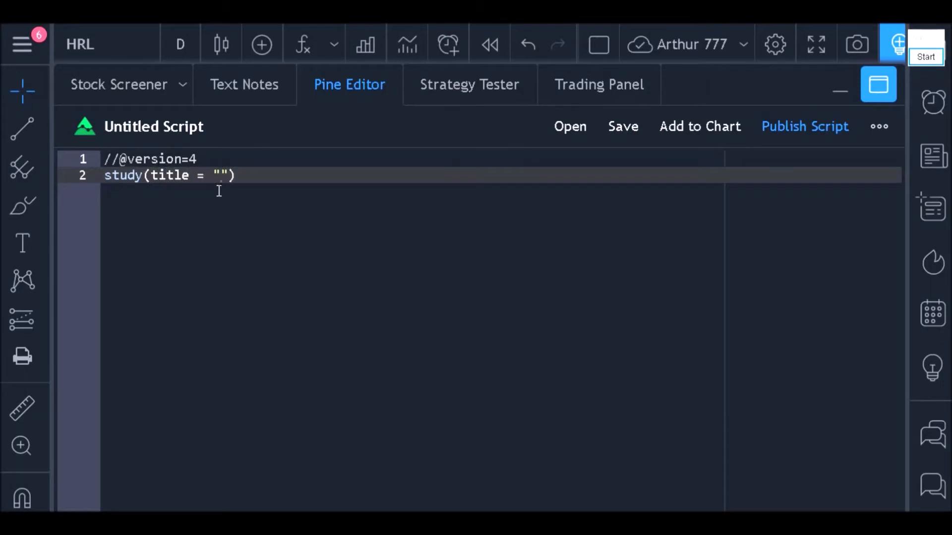
{"action": "type", "text": "Name\","}
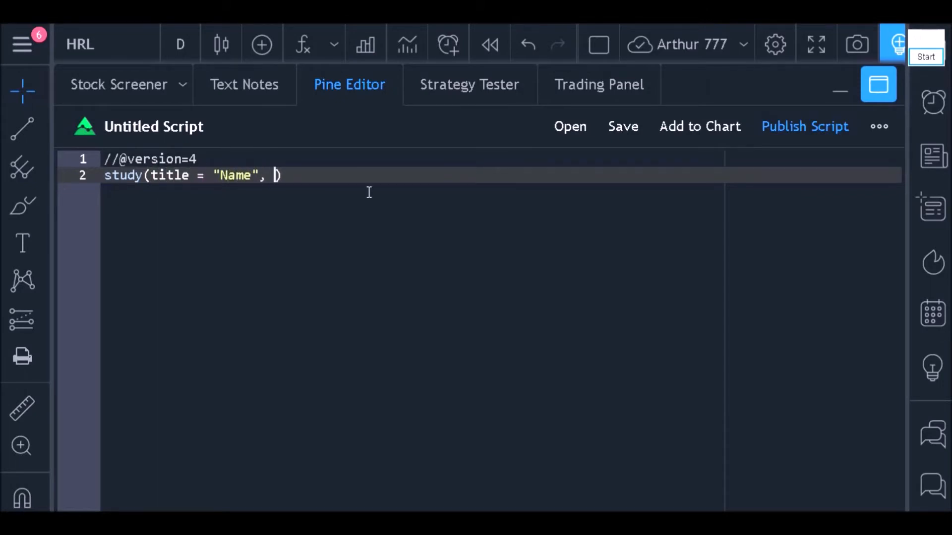
{"action": "type", "text": "overlay = true"}
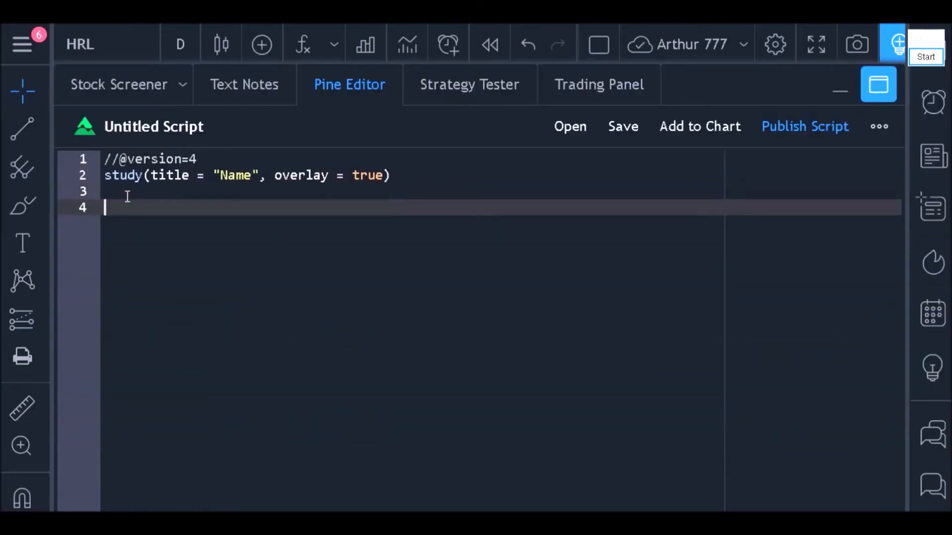
{"action": "mouse_move", "coordinate": [194, 254]}
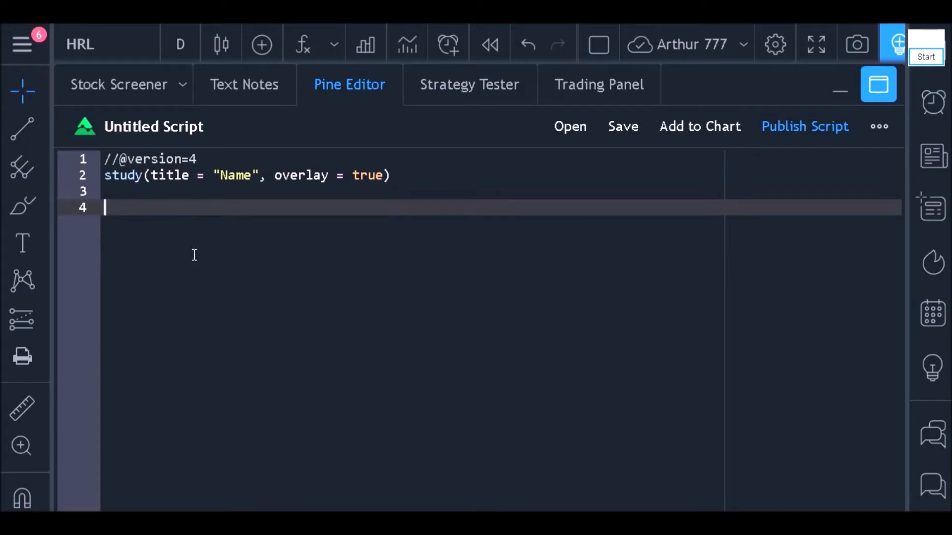
Define a = sma(close,20), then place the cursor on the blank line above
{"action": "type", "text": "a"}
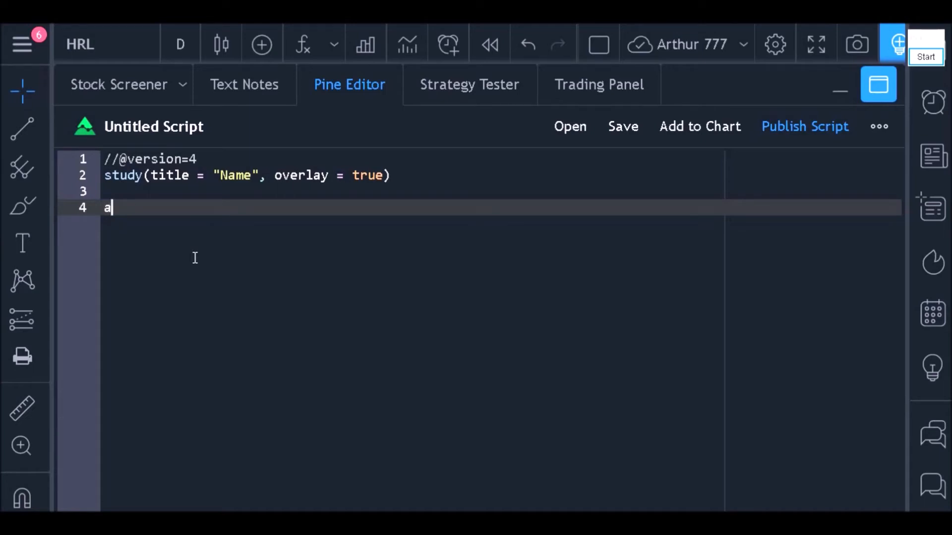
{"action": "type", "text": "= sma"}
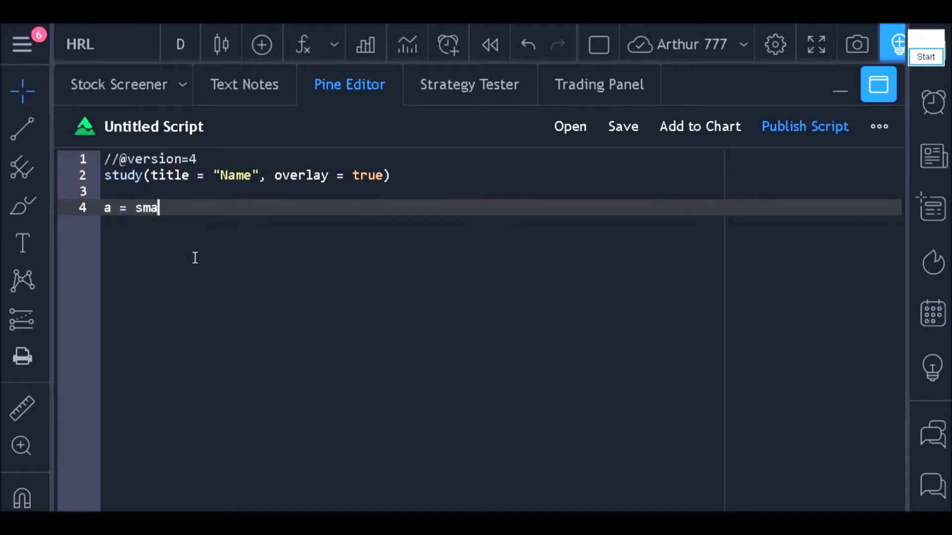
{"action": "type", "text": "()"}
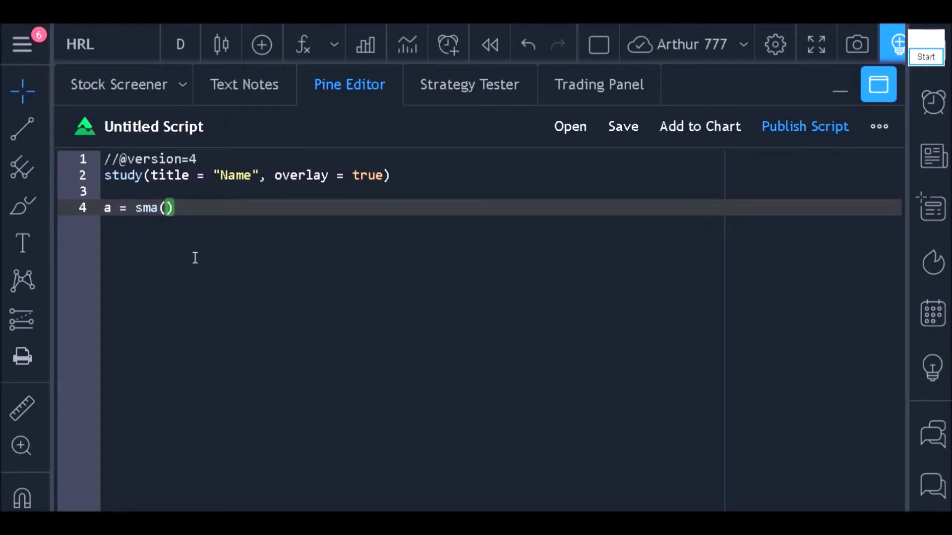
{"action": "type", "text": "close,"}
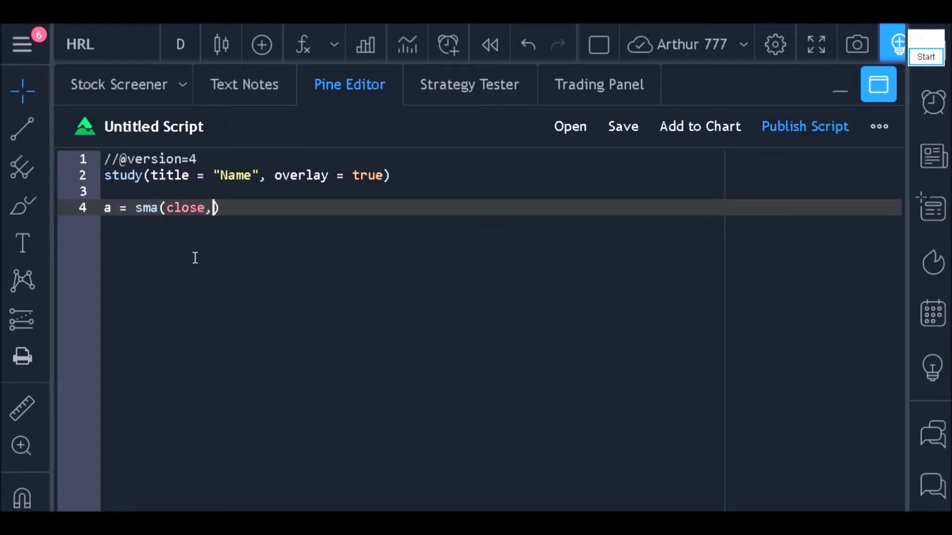
{"action": "type", "text": "20)"}
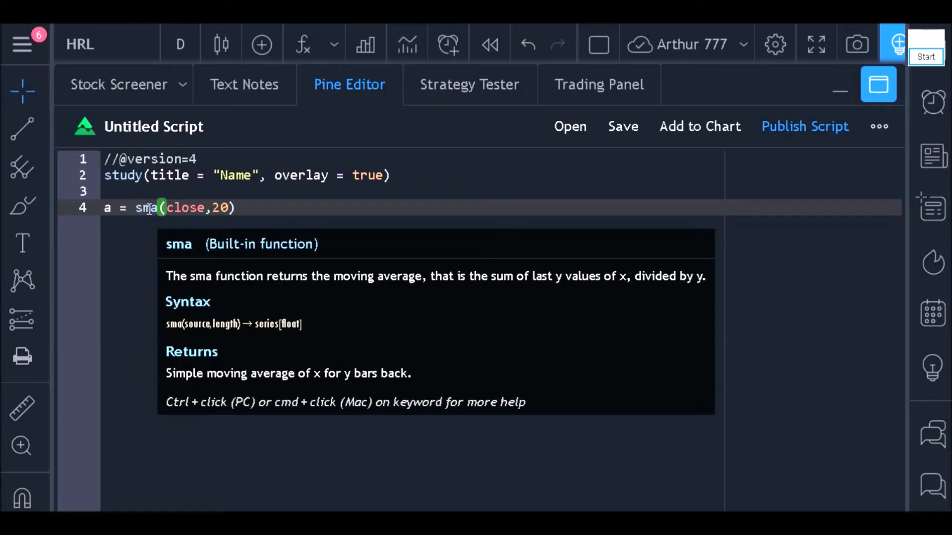
{"action": "left_click", "coordinate": [261, 208]}
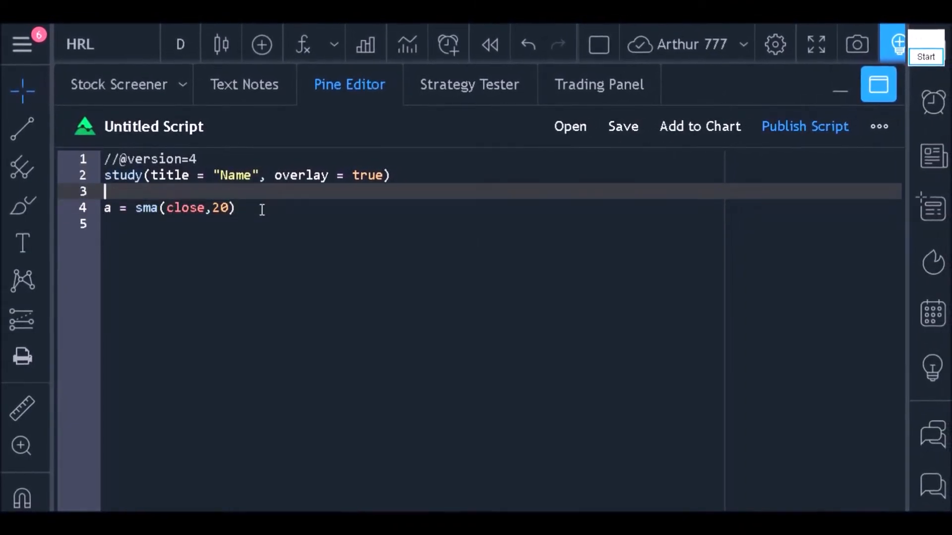
Add the comment "The variable a will store the moving average value" and begin plot() below
{"action": "type", "text": "// comment: The variable"}
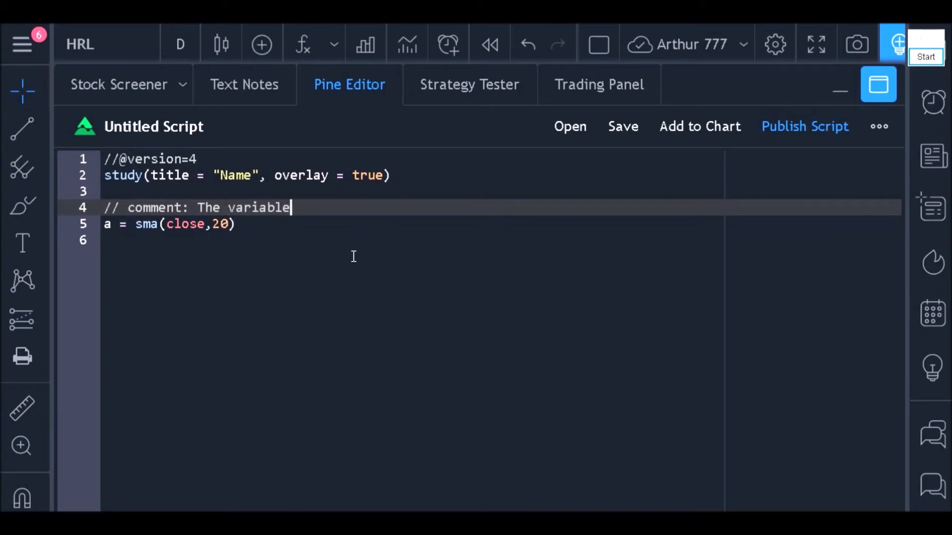
{"action": "type", "text": "a will store the moving average value"}
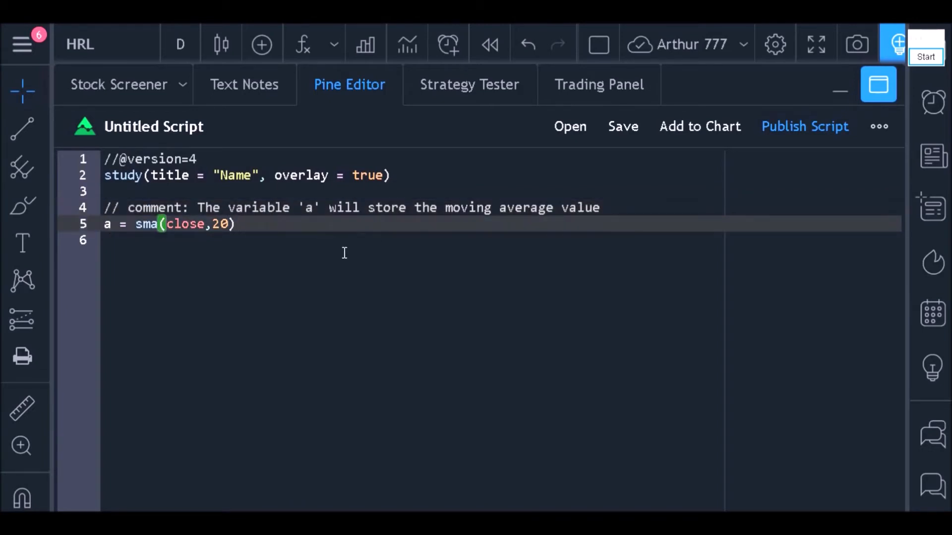
{"action": "key", "text": "Enter"}
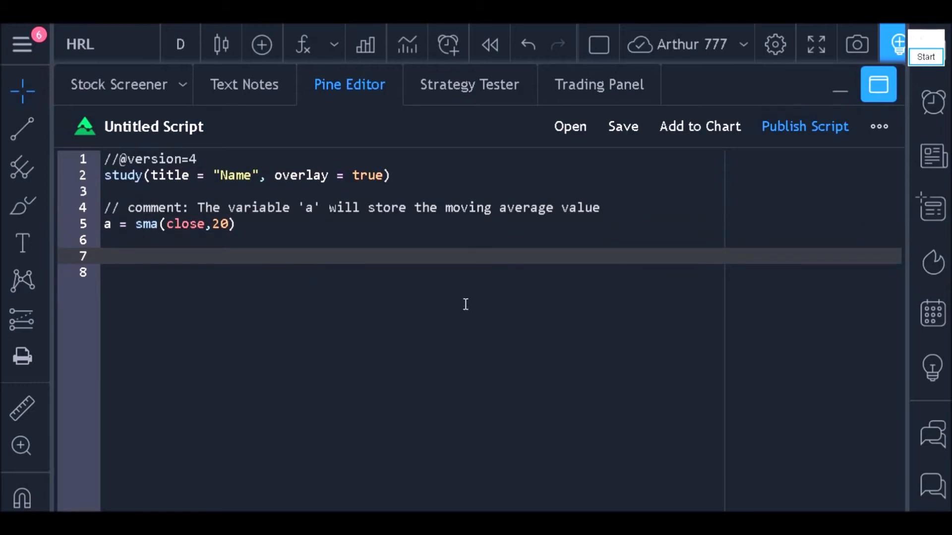
{"action": "type", "text": "plot()"}
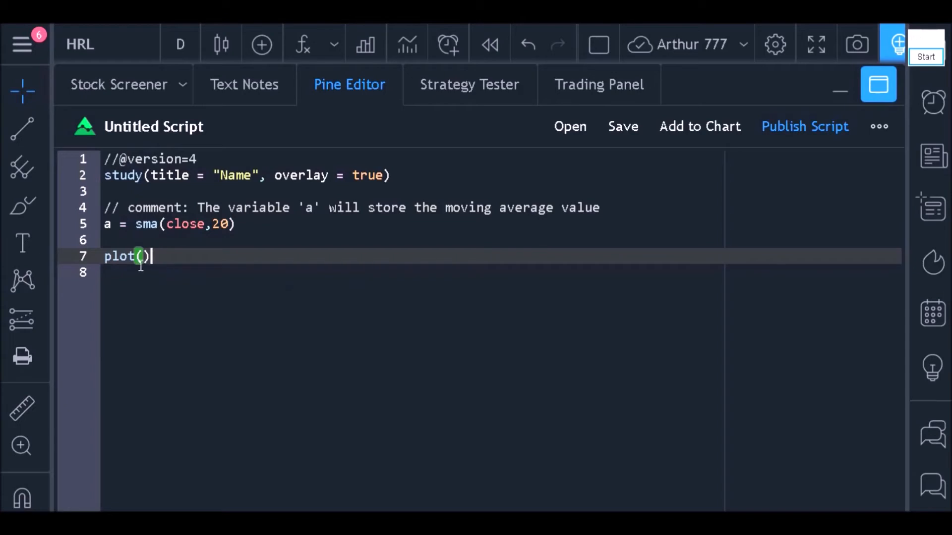
{"action": "mouse_move", "coordinate": [118, 256]}
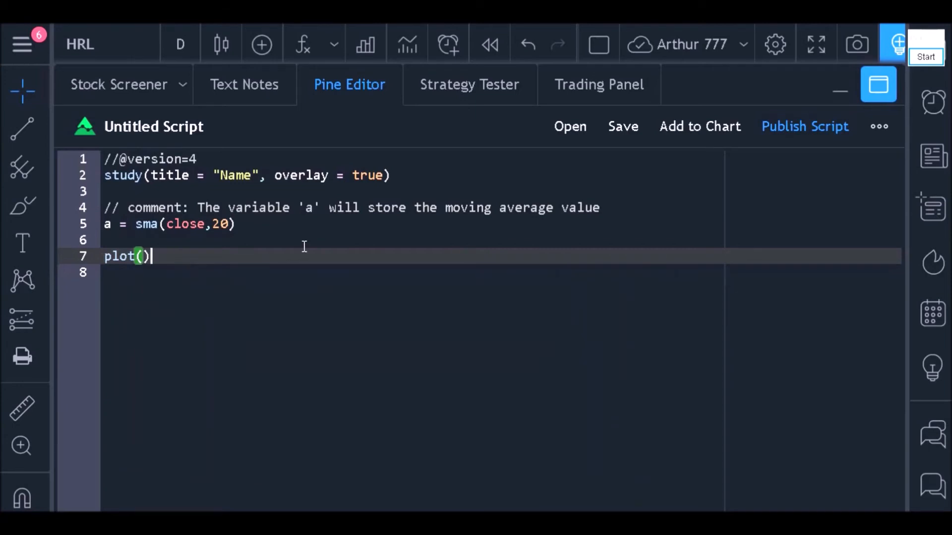
Pass variable a into the plot() call
{"action": "type", "text": "a"}
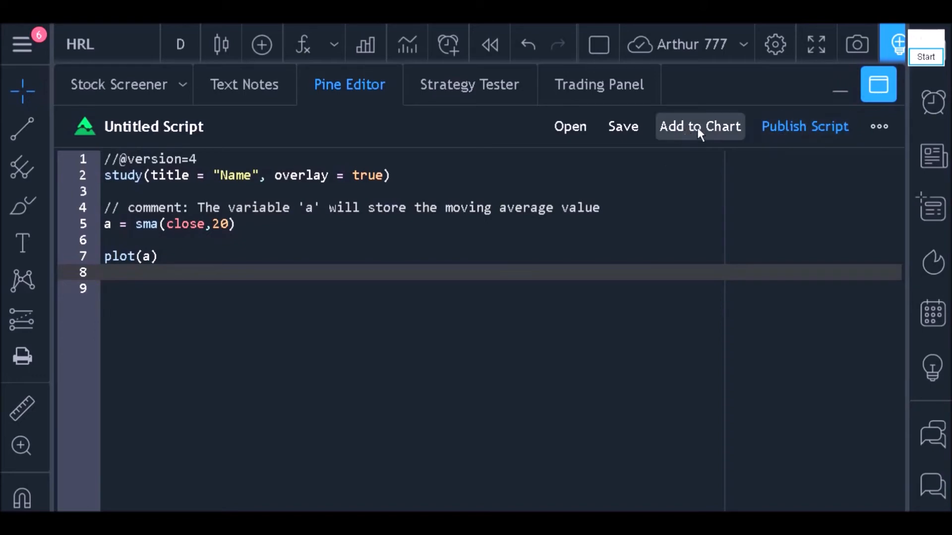
Add the script to the HRL chart, open the Name indicator's settings, and return to the editor
{"action": "left_click", "coordinate": [699, 126]}
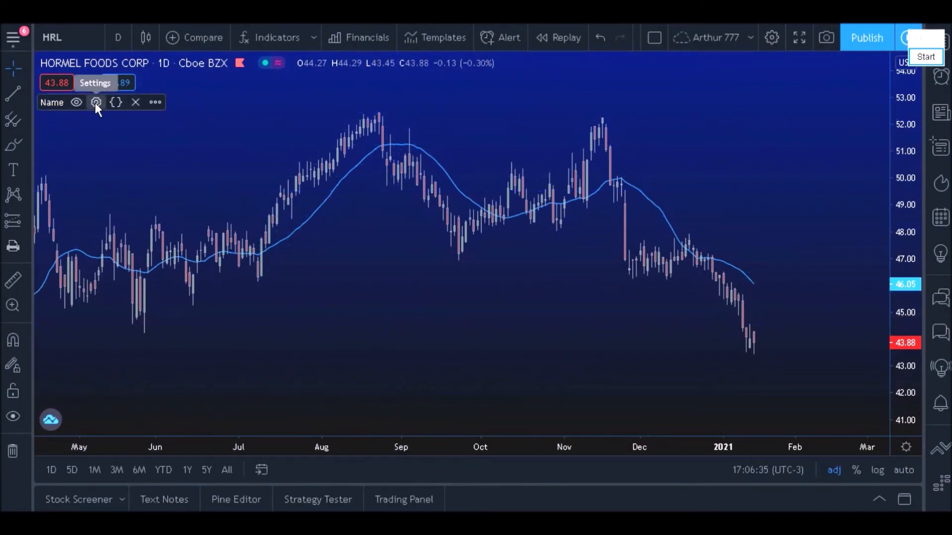
{"action": "left_click", "coordinate": [96, 102]}
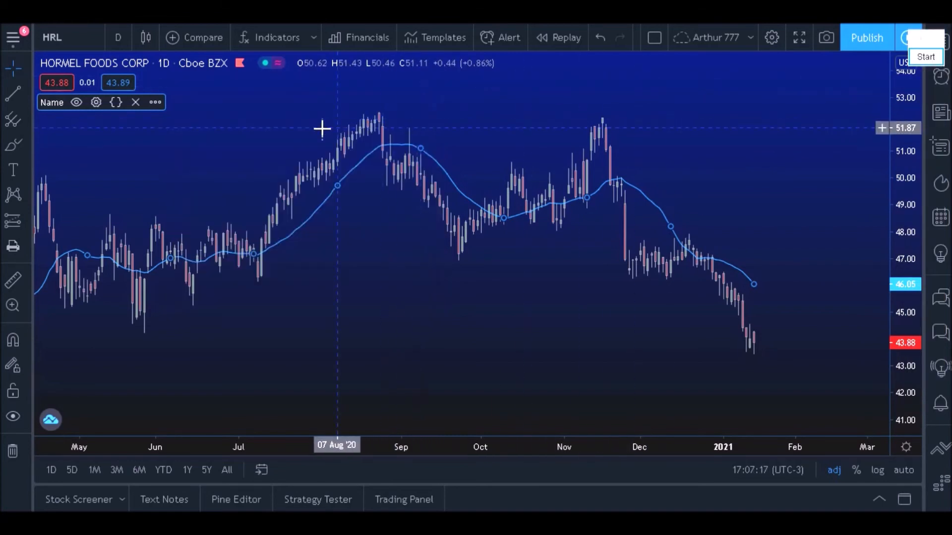
{"action": "left_click", "coordinate": [236, 499]}
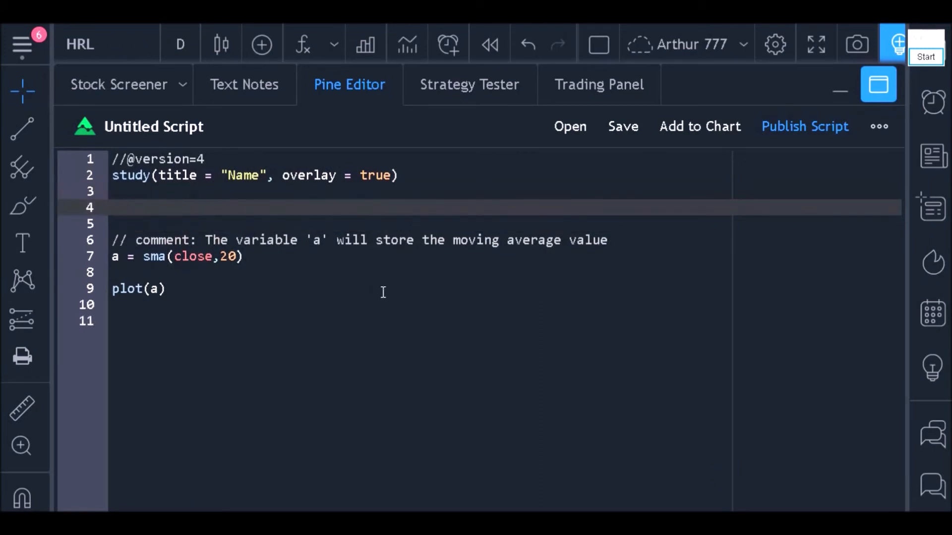
{"action": "mouse_move", "coordinate": [425, 321]}
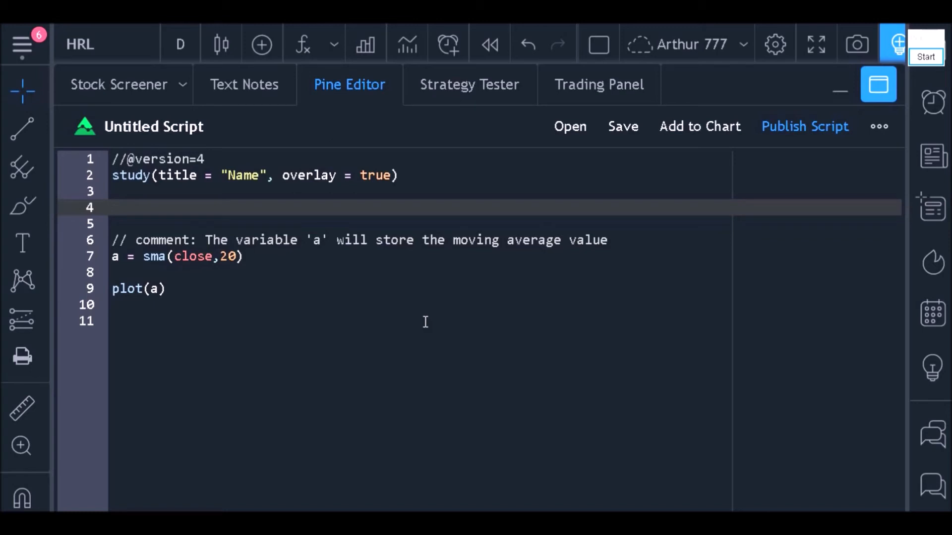
Write movingAverageSource = input(defval = close, title = "source") on line 4
{"action": "type", "text": "moving"}
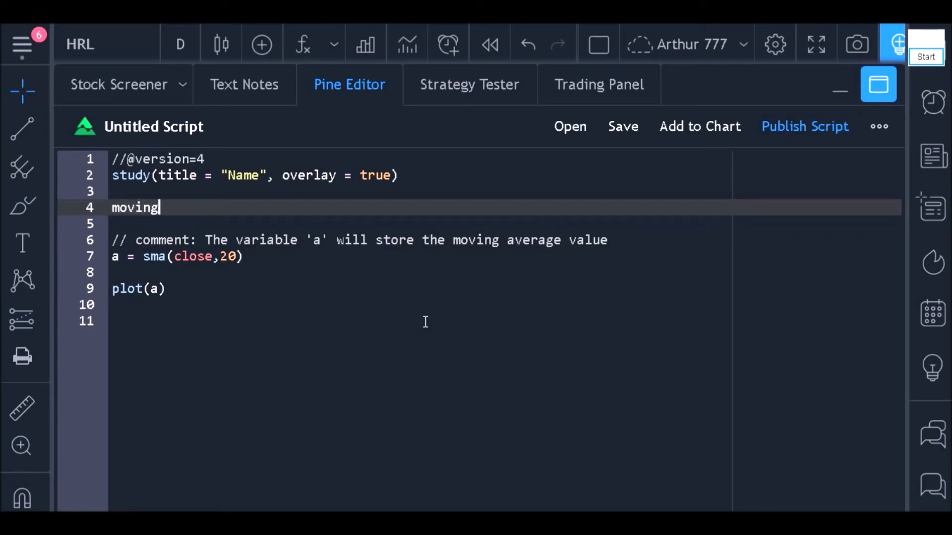
{"action": "type", "text": "AverageSource"}
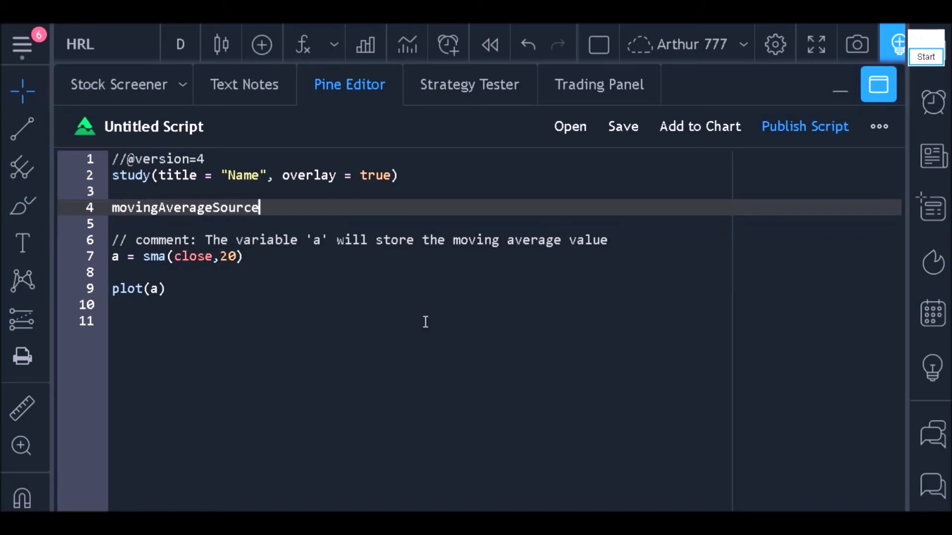
{"action": "type", "text": "="}
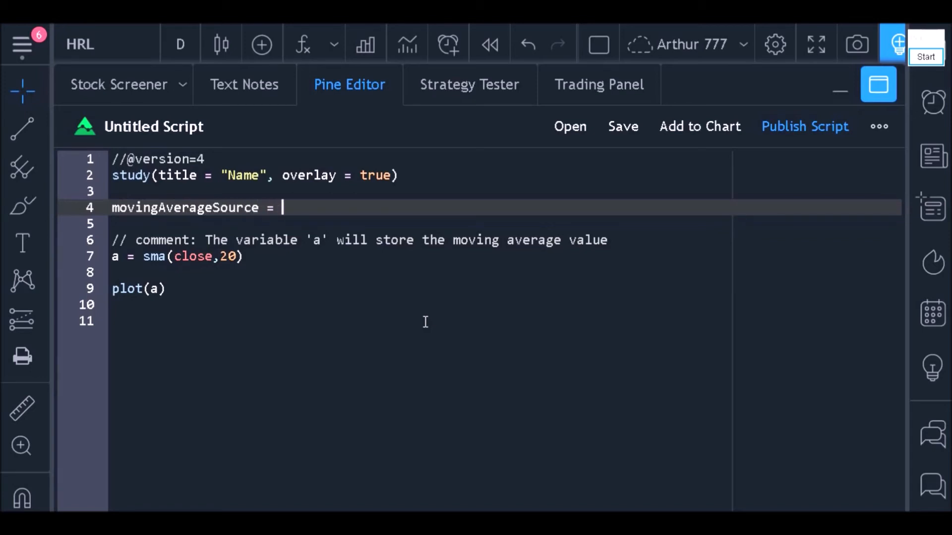
{"action": "type", "text": "input()"}
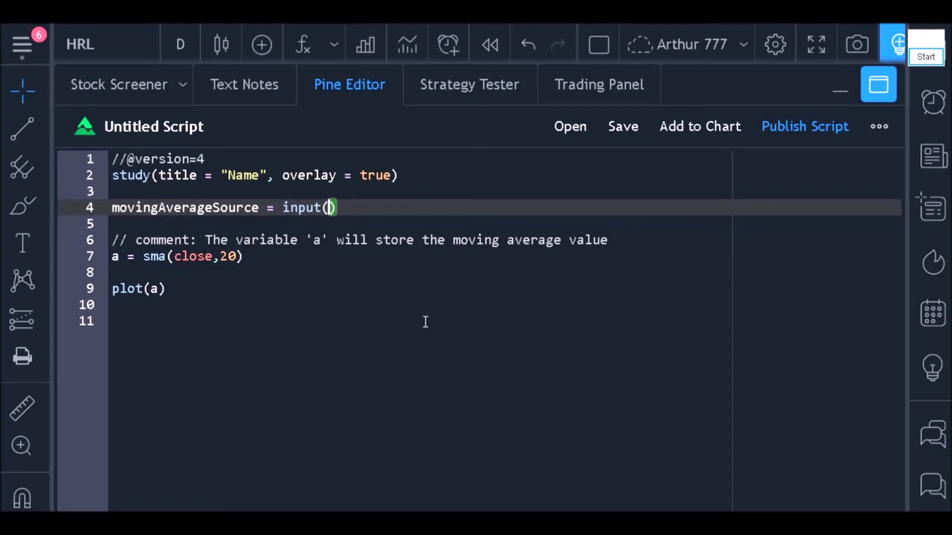
{"action": "type", "text": "defval"}
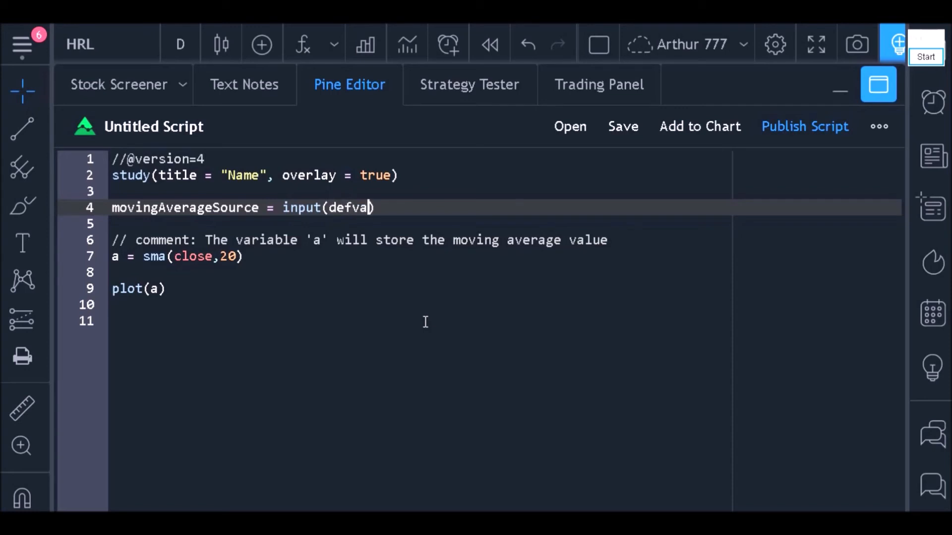
{"action": "type", "text": "l"}
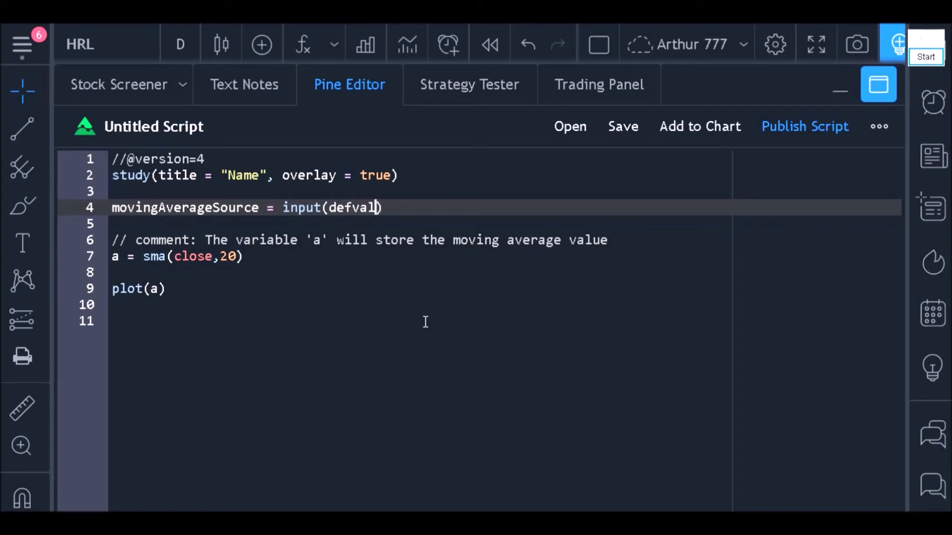
{"action": "type", "text": "= close"}
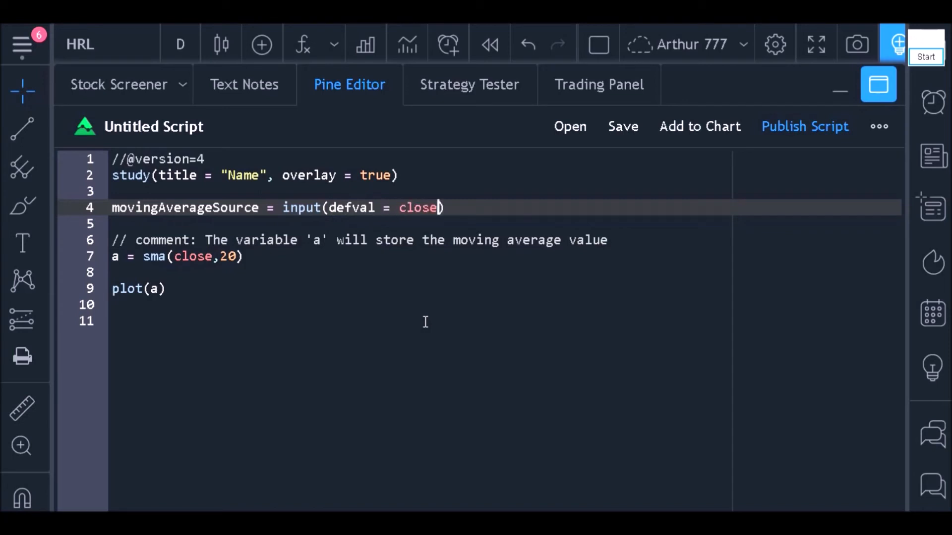
{"action": "type", "text": ", title ="}
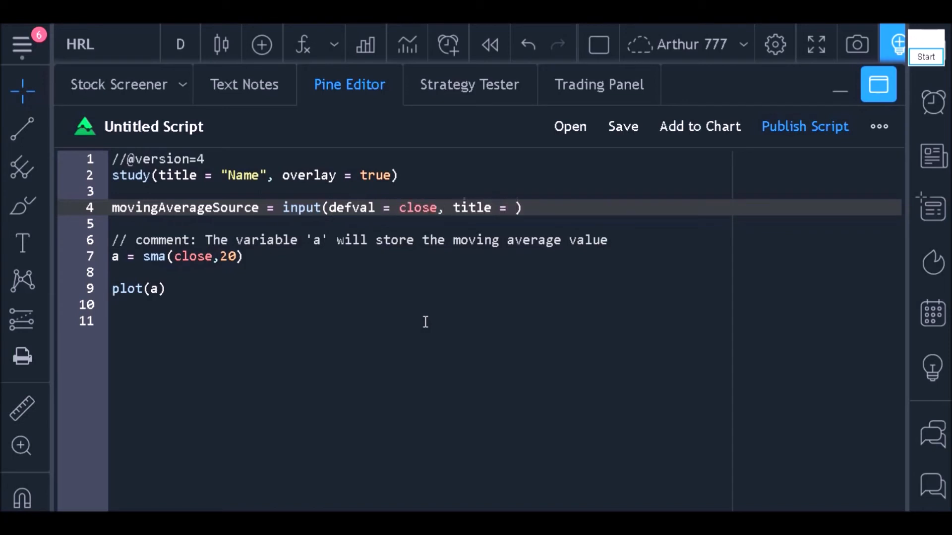
{"action": "type", "text": "\"\""}
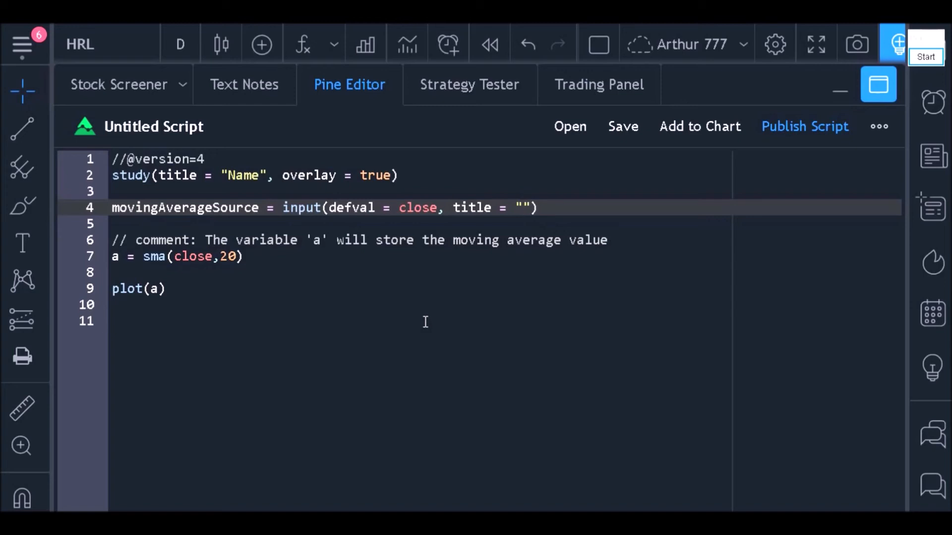
{"action": "type", "text": "source"}
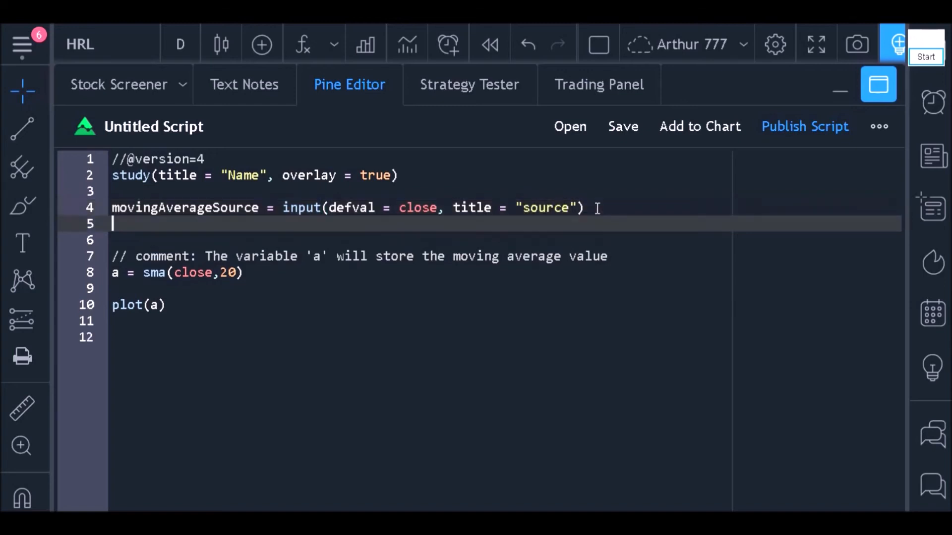
On line 5, define movingAverageLength = input(defval = 20, title = "lenght")
{"action": "type", "text": "movingAverg"}
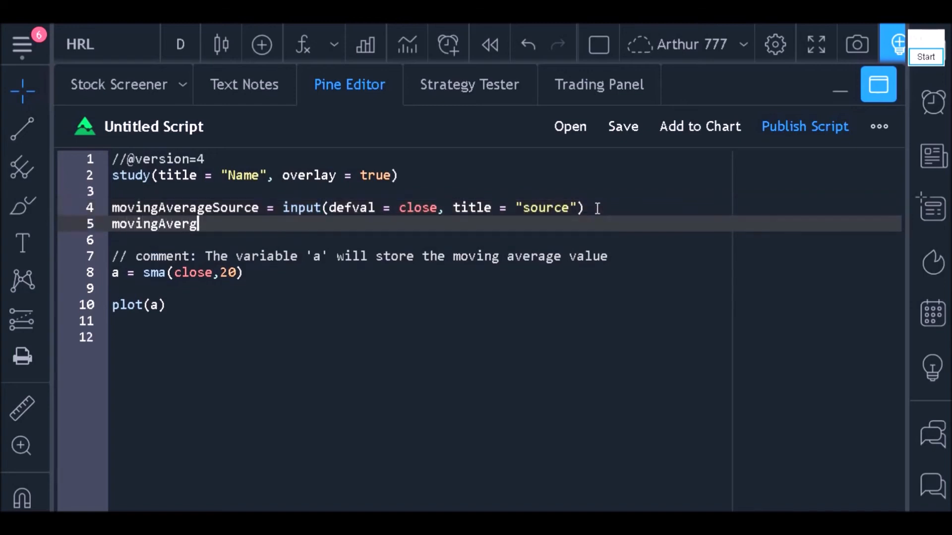
{"action": "type", "text": "ageL"}
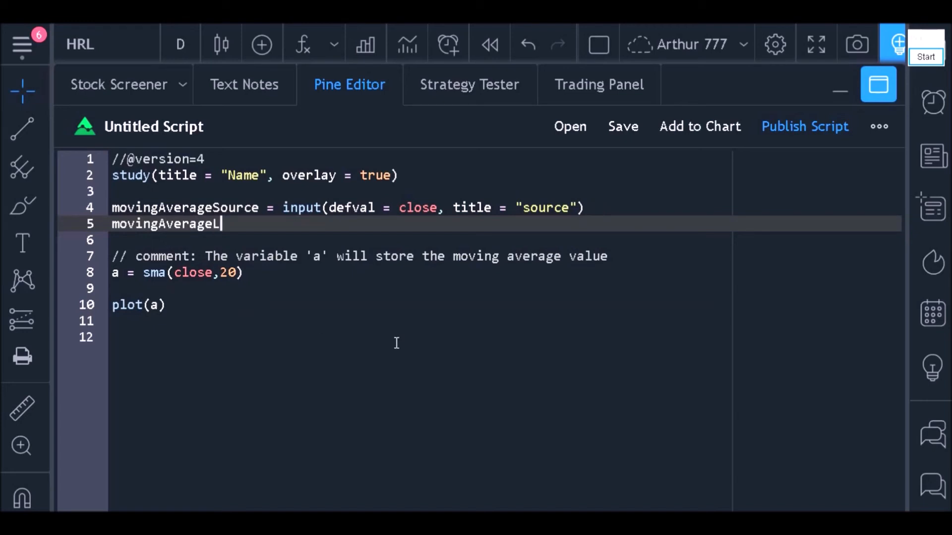
{"action": "type", "text": "ength"}
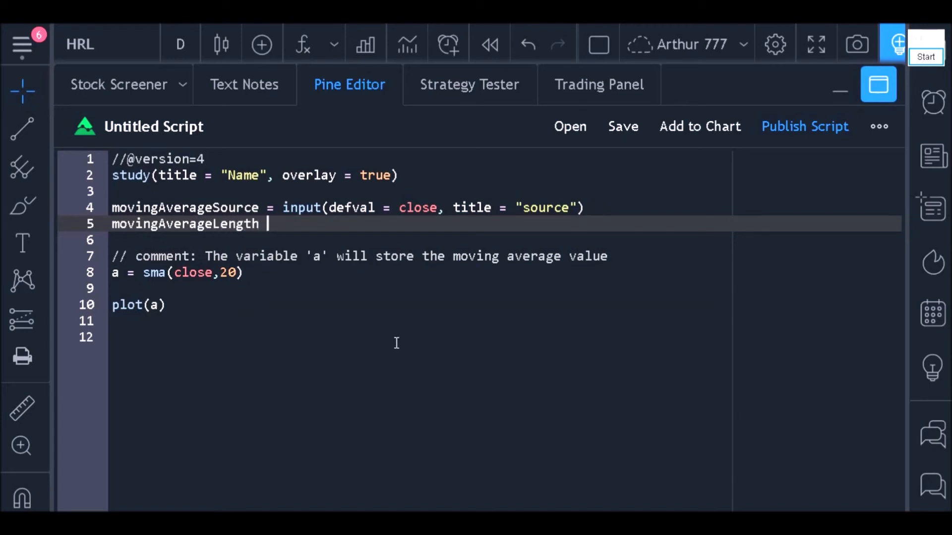
{"action": "type", "text": "= input()"}
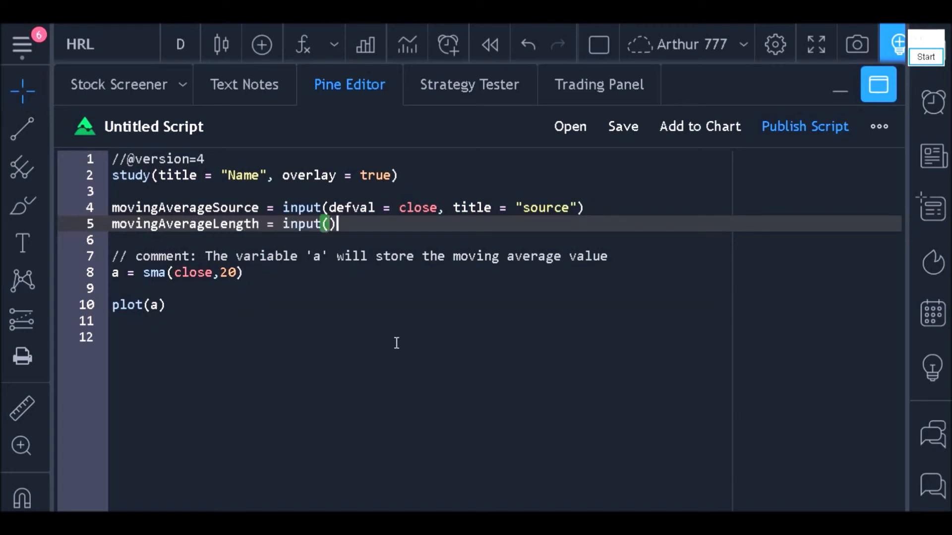
{"action": "type", "text": "defval = 20"}
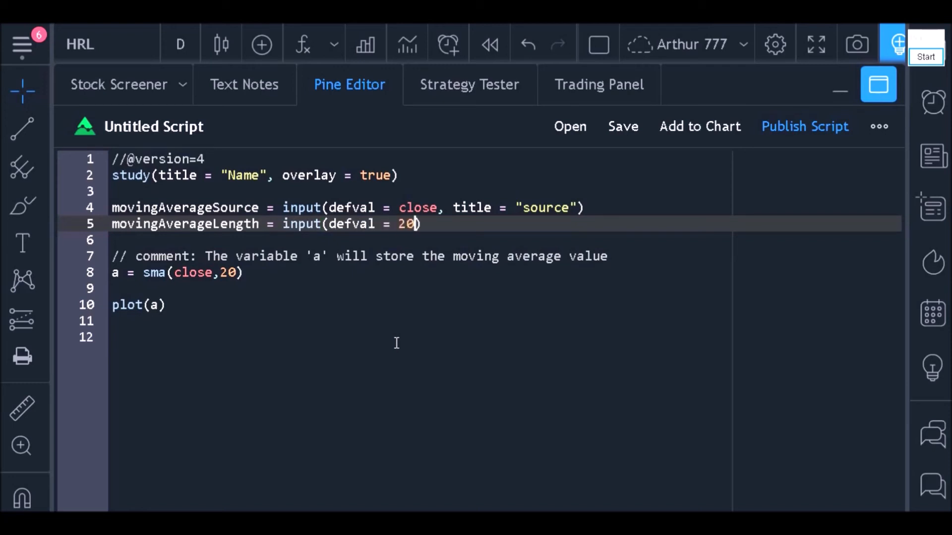
{"action": "type", "text": ", title = \"lenght"}
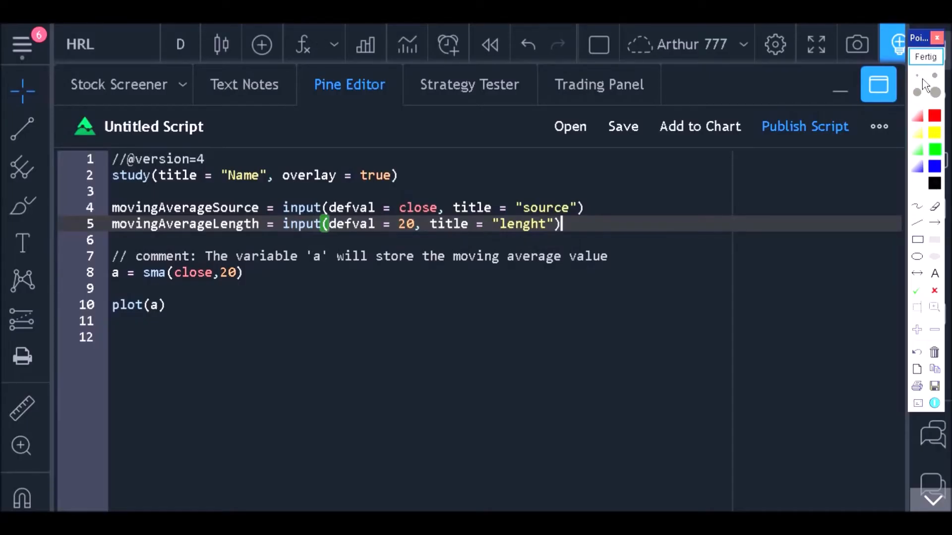
In the sma() call, replace close,20 with movingAverageSource,movingAverageLength
{"action": "double_click", "coordinate": [184, 207]}
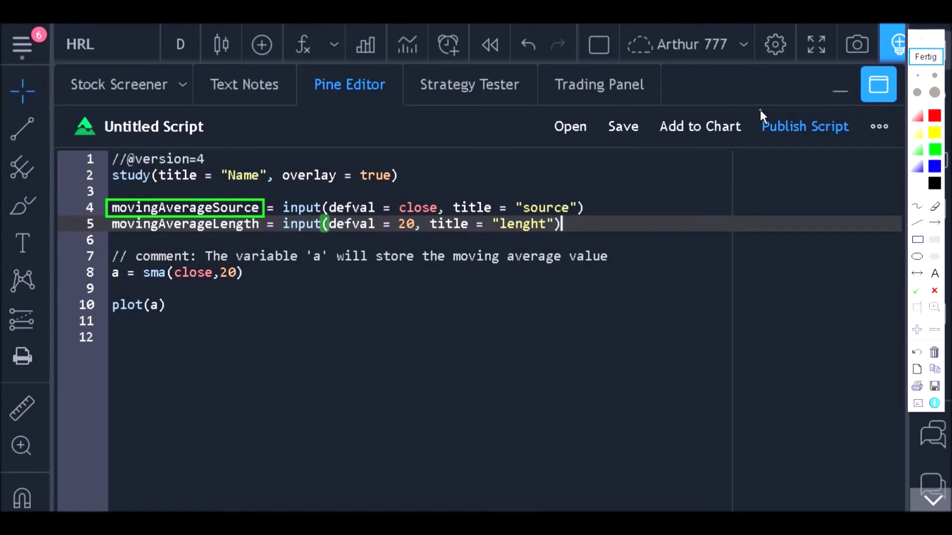
{"action": "left_click_drag", "start_coordinate": [100, 209], "coordinate": [185, 290]}
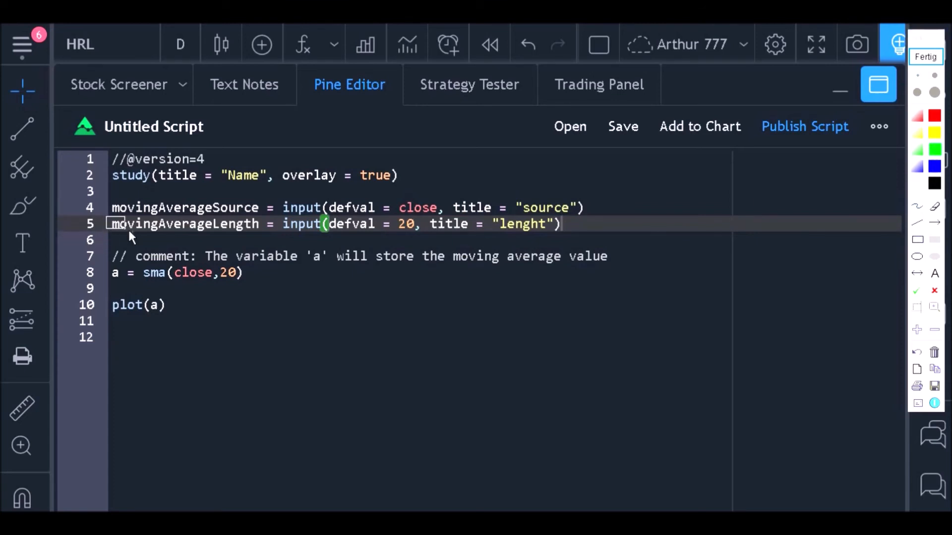
{"action": "double_click", "coordinate": [183, 224]}
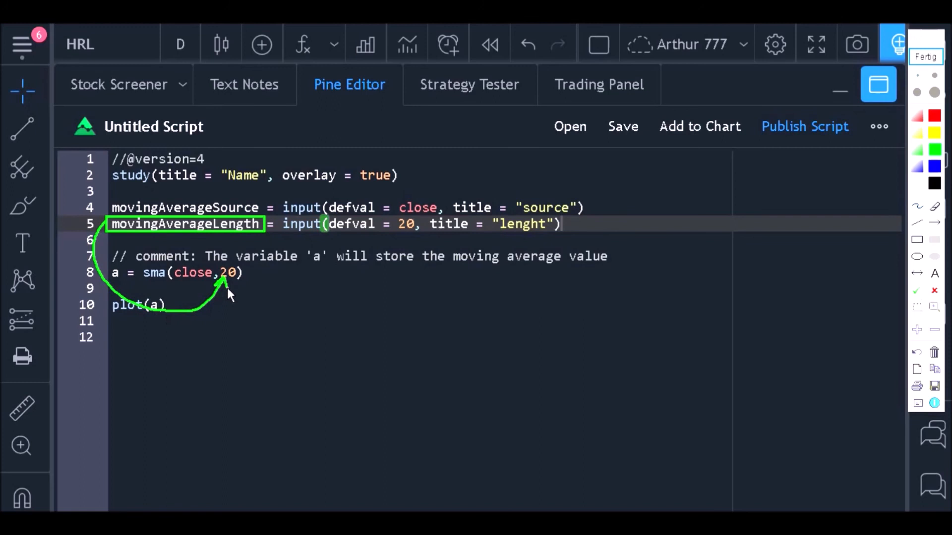
{"action": "type", "text": "movingAverageSour"}
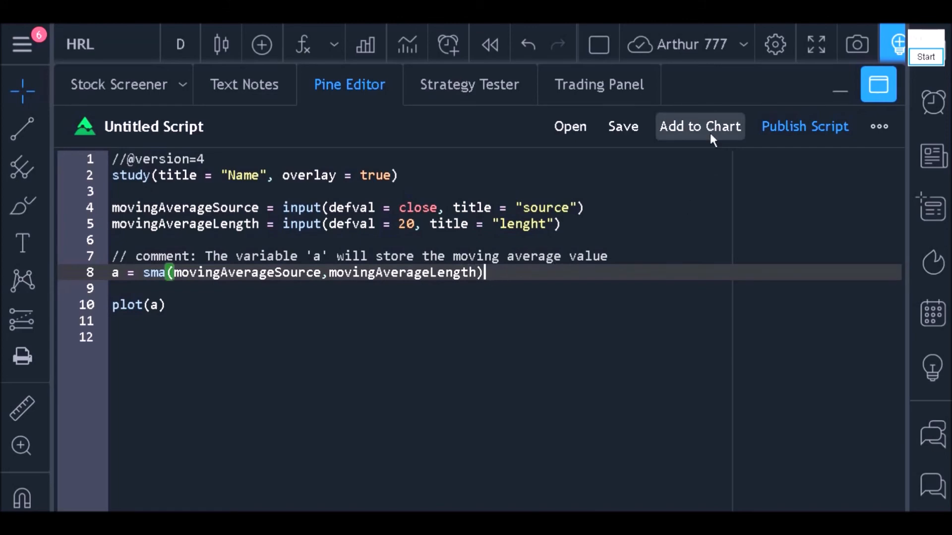
Add the SMA script to the HRL chart and set its Source input to open
{"action": "left_click", "coordinate": [699, 126]}
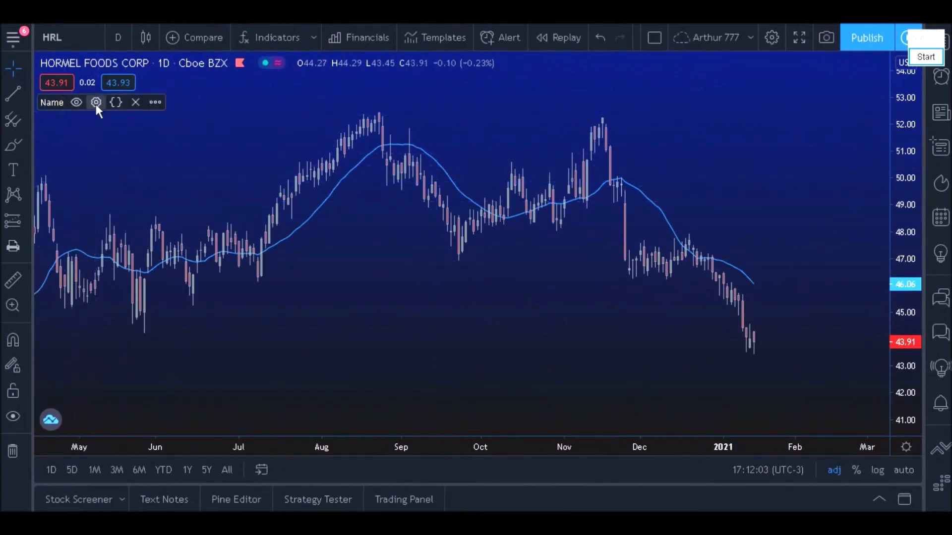
{"action": "left_click", "coordinate": [96, 102]}
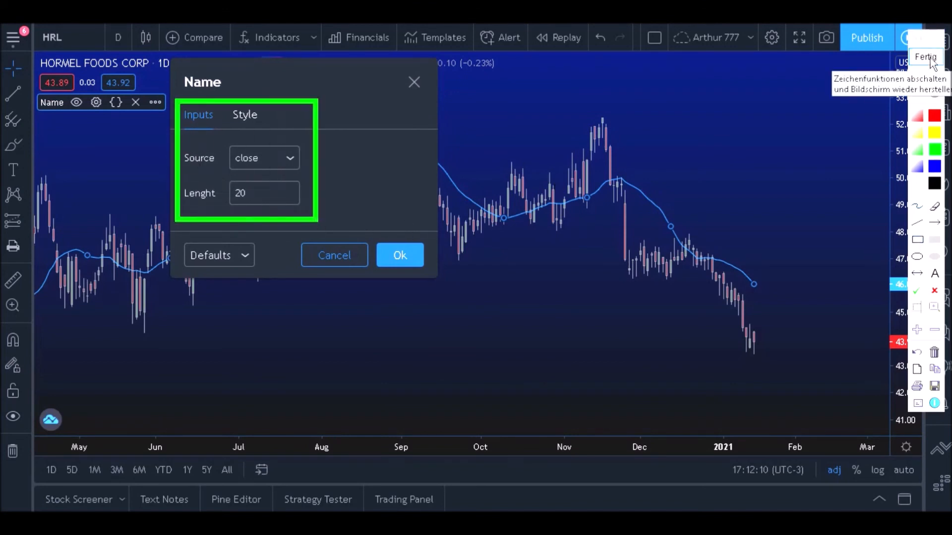
{"action": "left_click", "coordinate": [263, 158]}
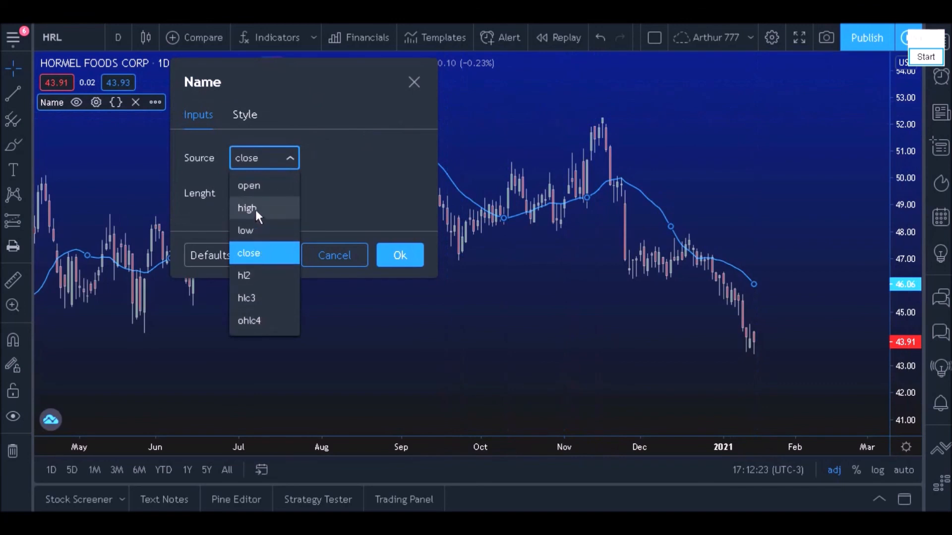
{"action": "left_click", "coordinate": [248, 186]}
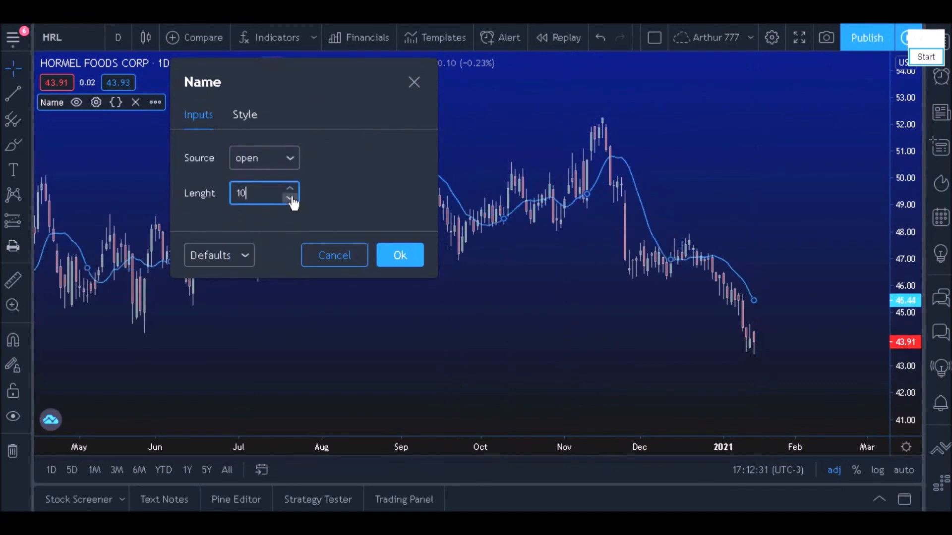
{"action": "left_click", "coordinate": [263, 158]}
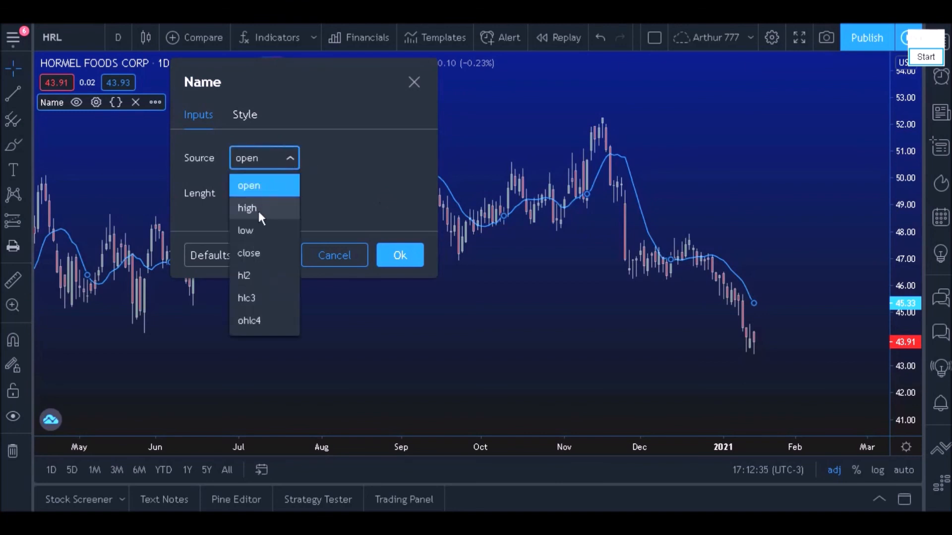
{"action": "left_click", "coordinate": [399, 254]}
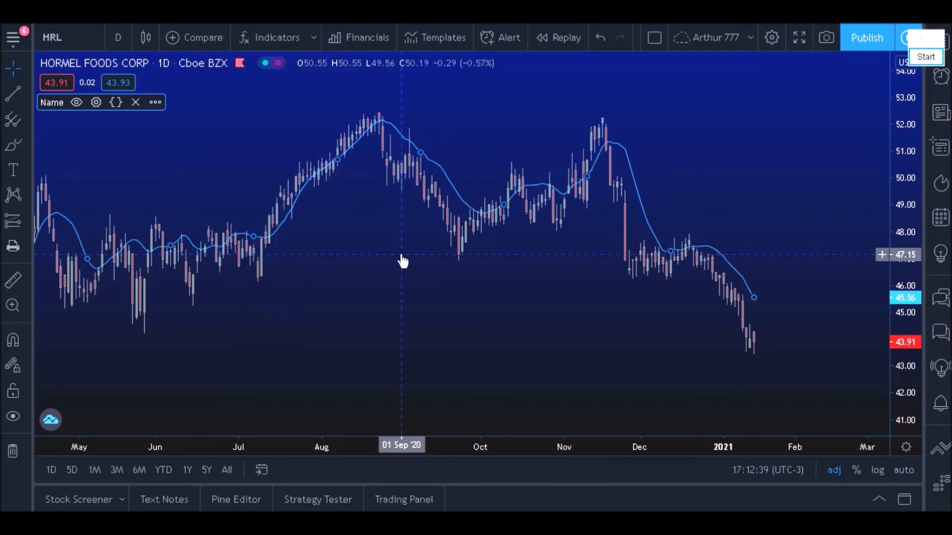